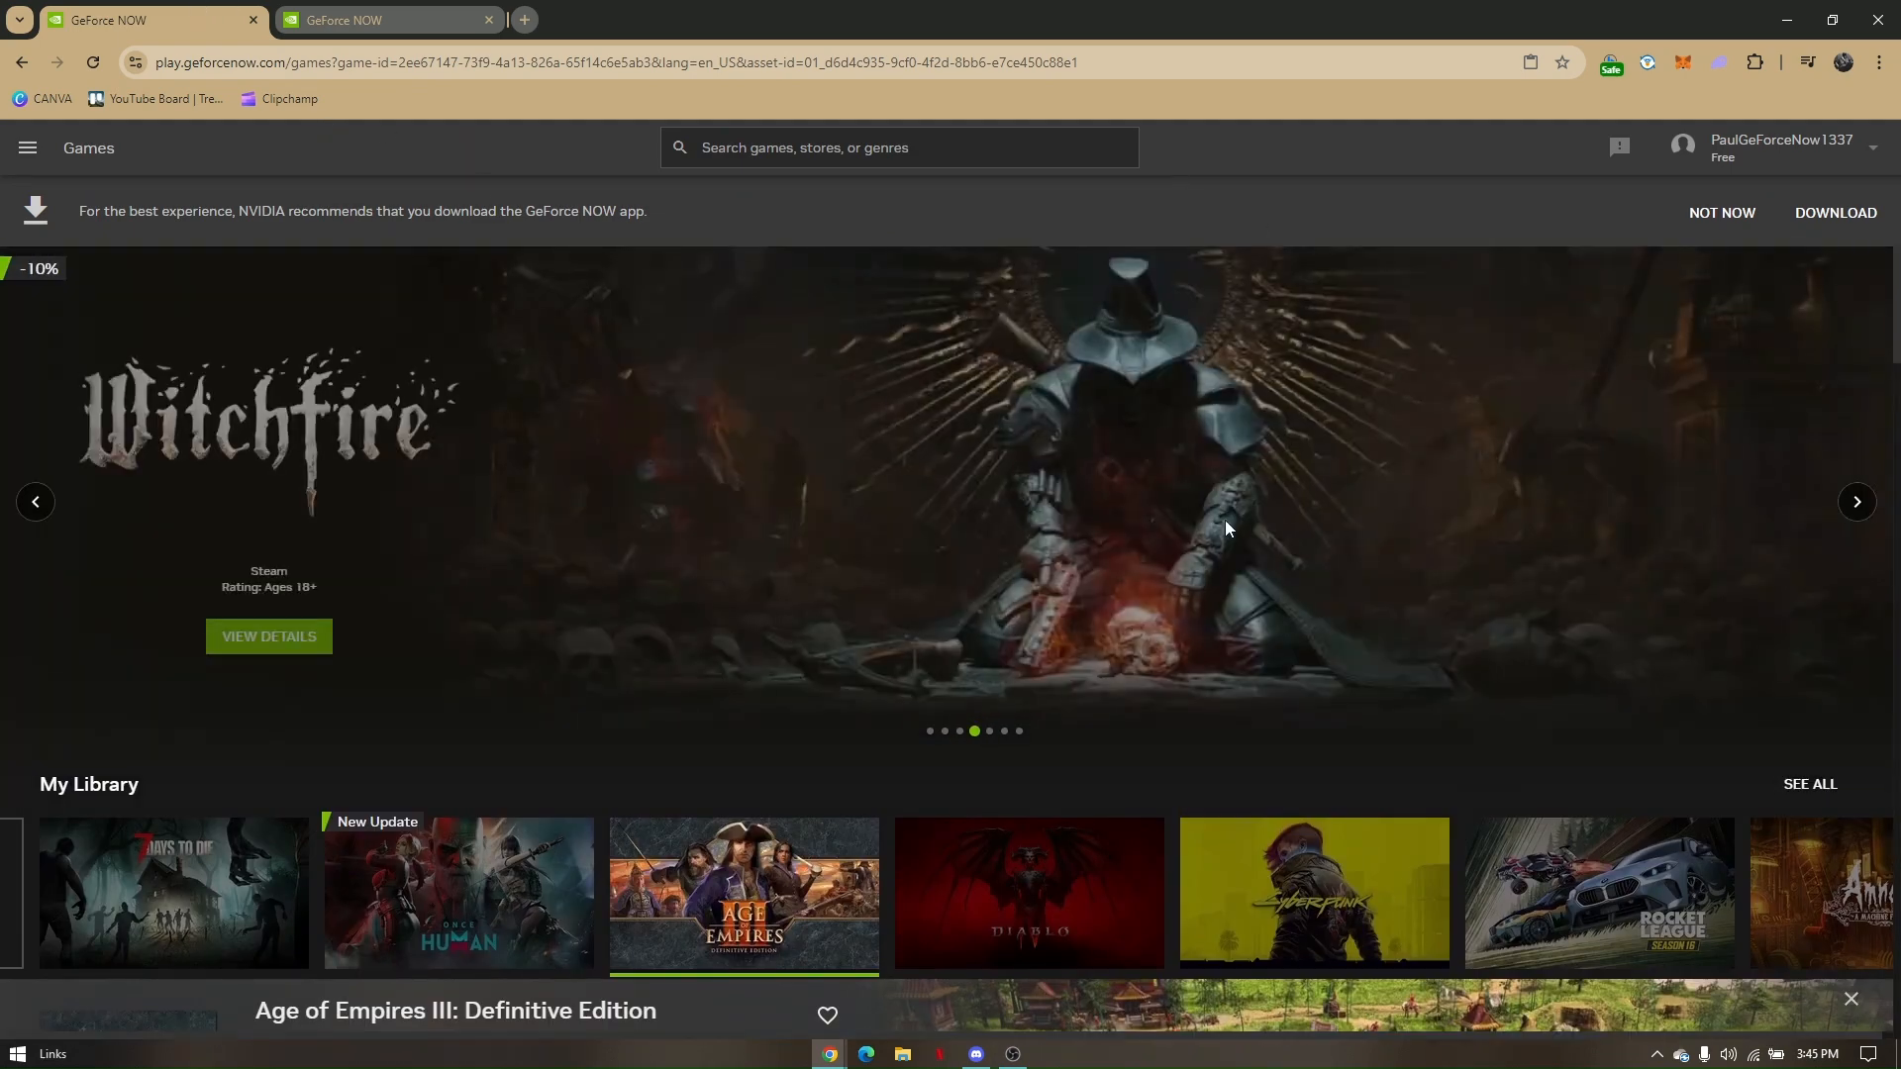
Scroll to My Library and show the 7 Days to Die detail panel
{"action": "scroll", "scroll_direction": "down", "scroll_amount": 3}
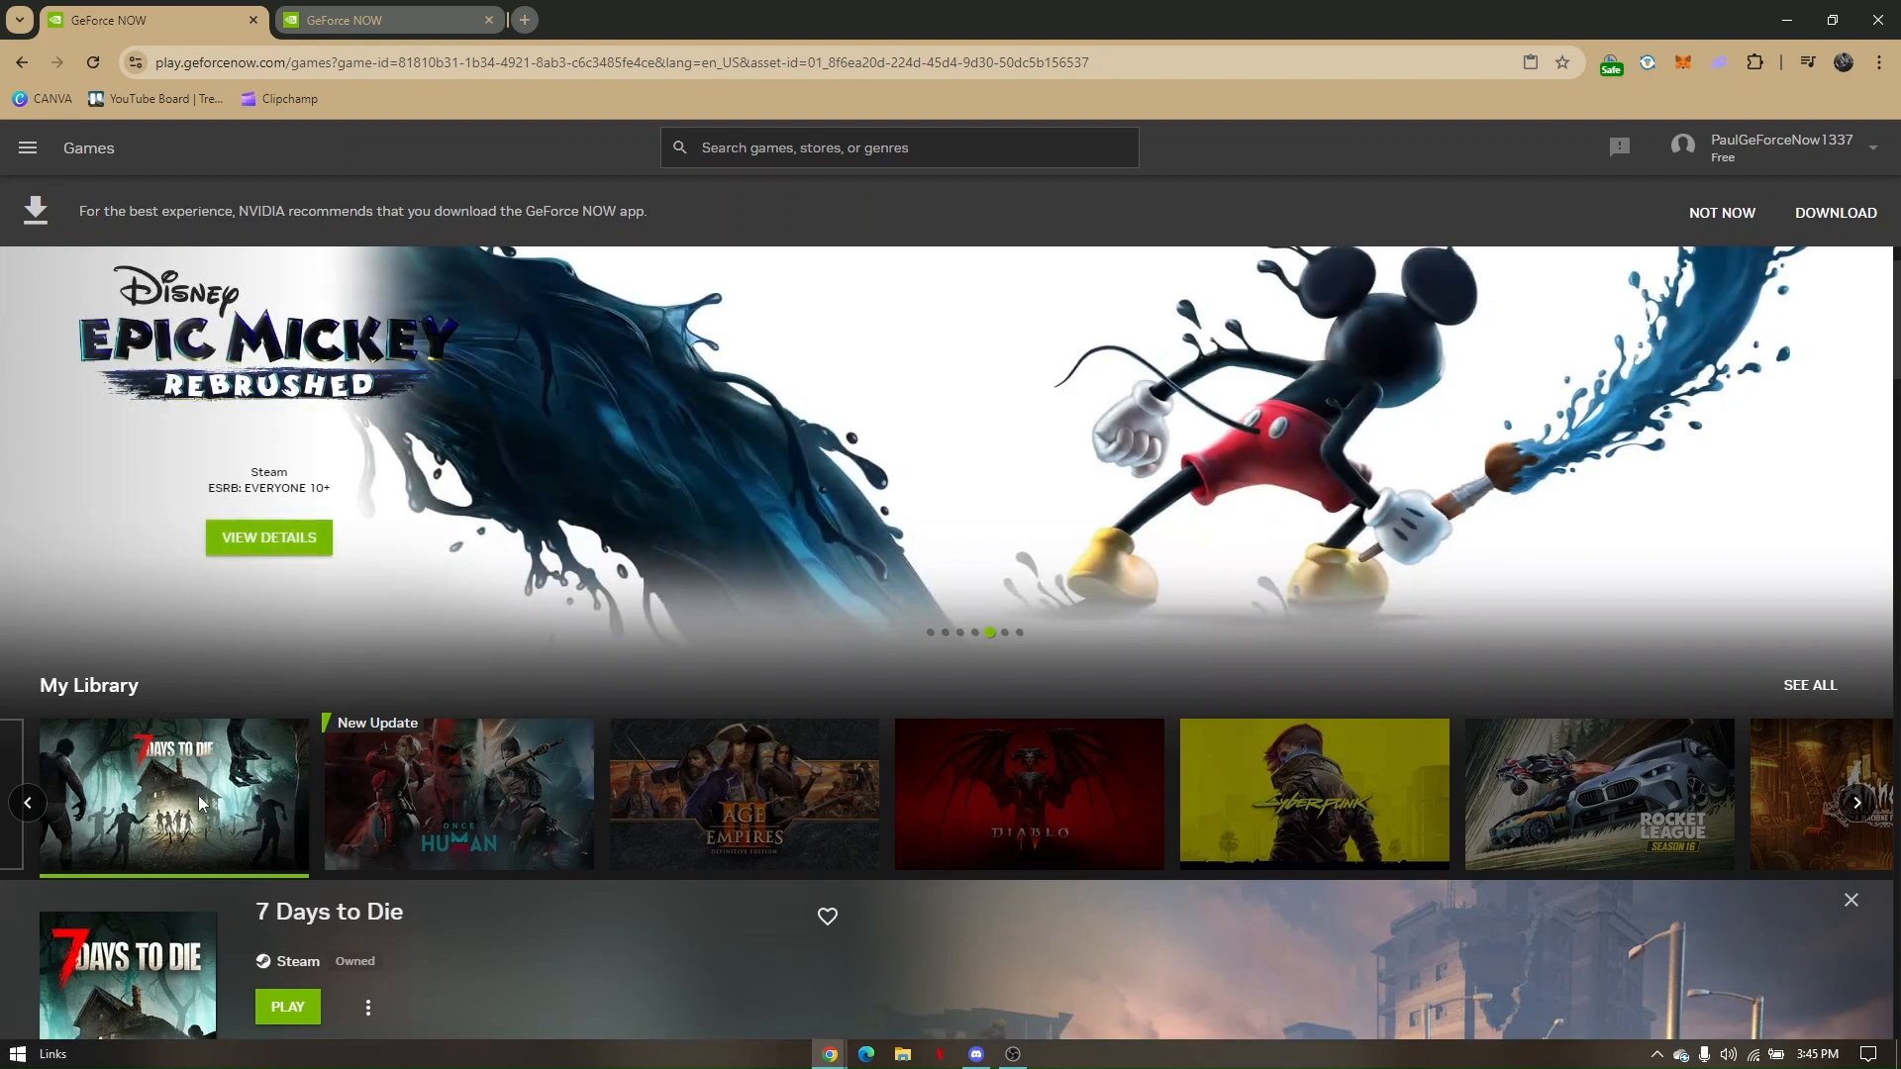
Start 7 Days to Die with PLAY and wait in the rig queue
{"action": "left_click", "coordinate": [287, 1006]}
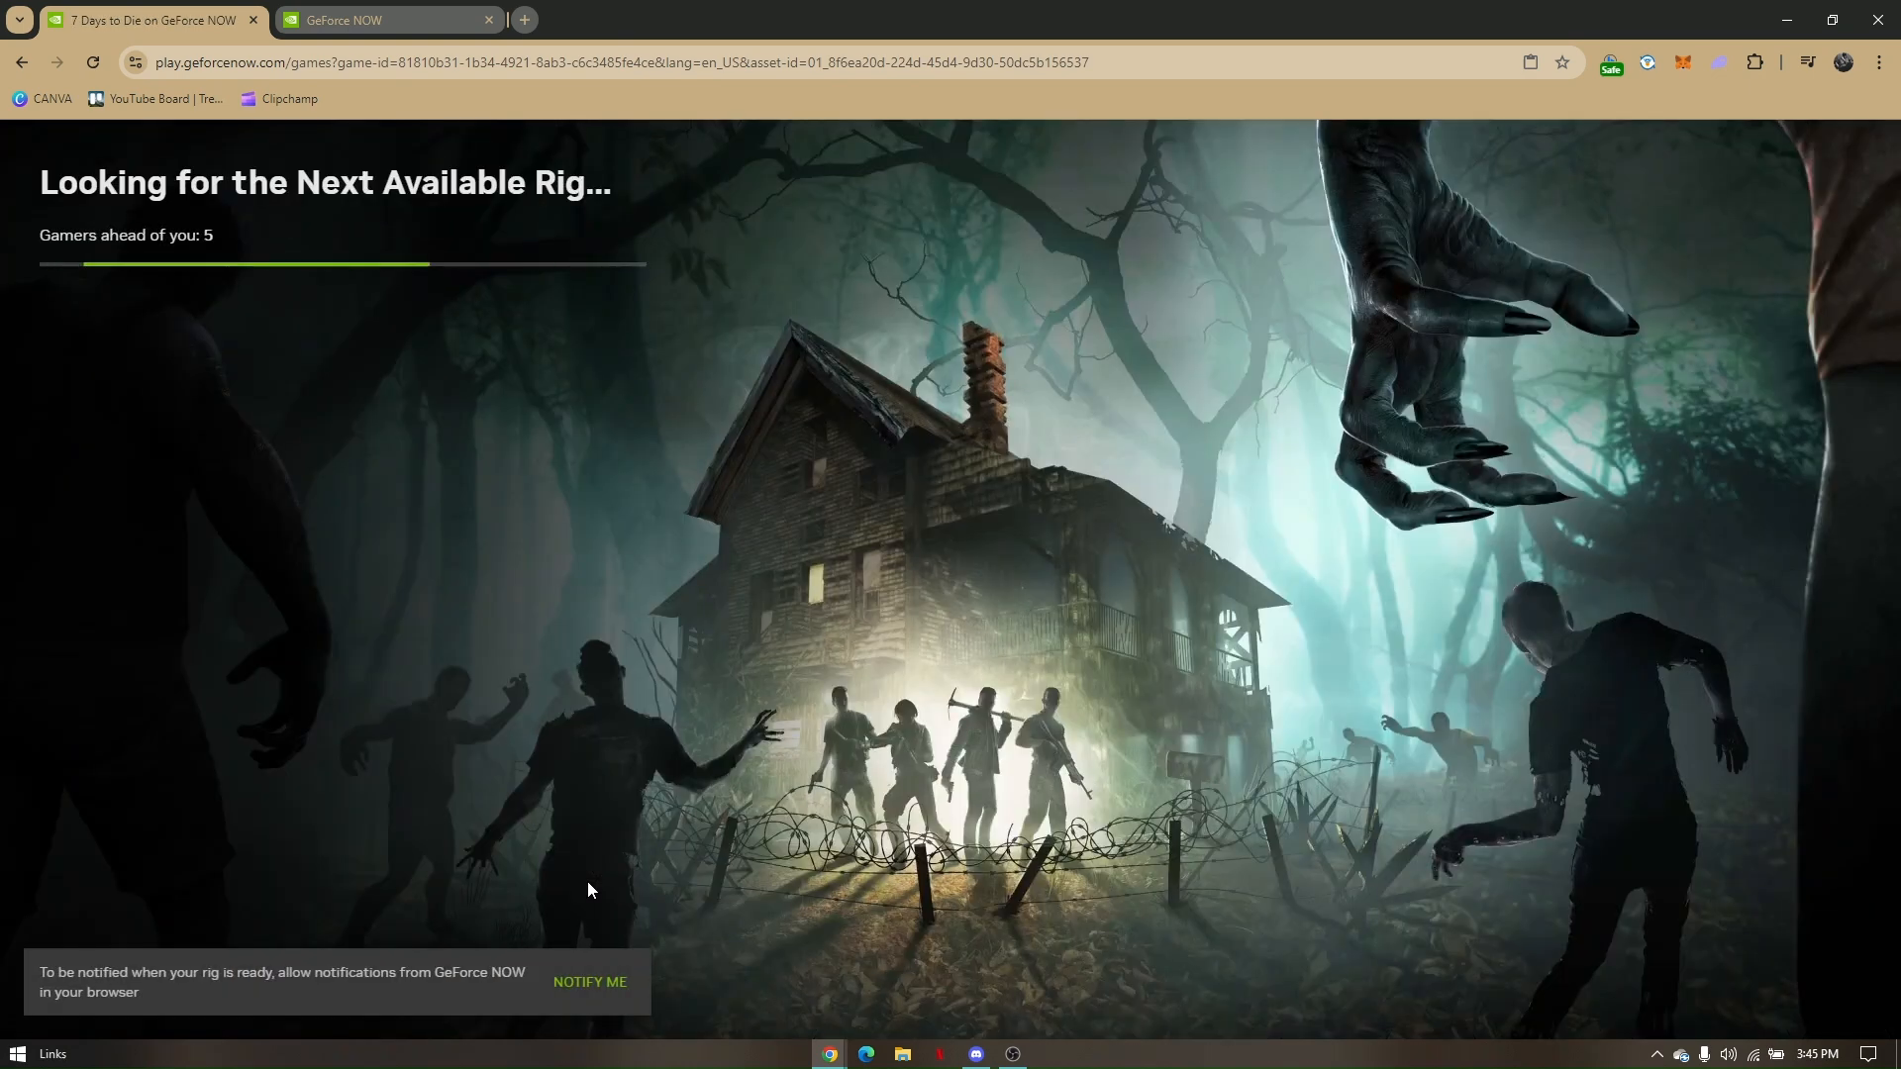
{"action": "mouse_move", "coordinate": [332, 477]}
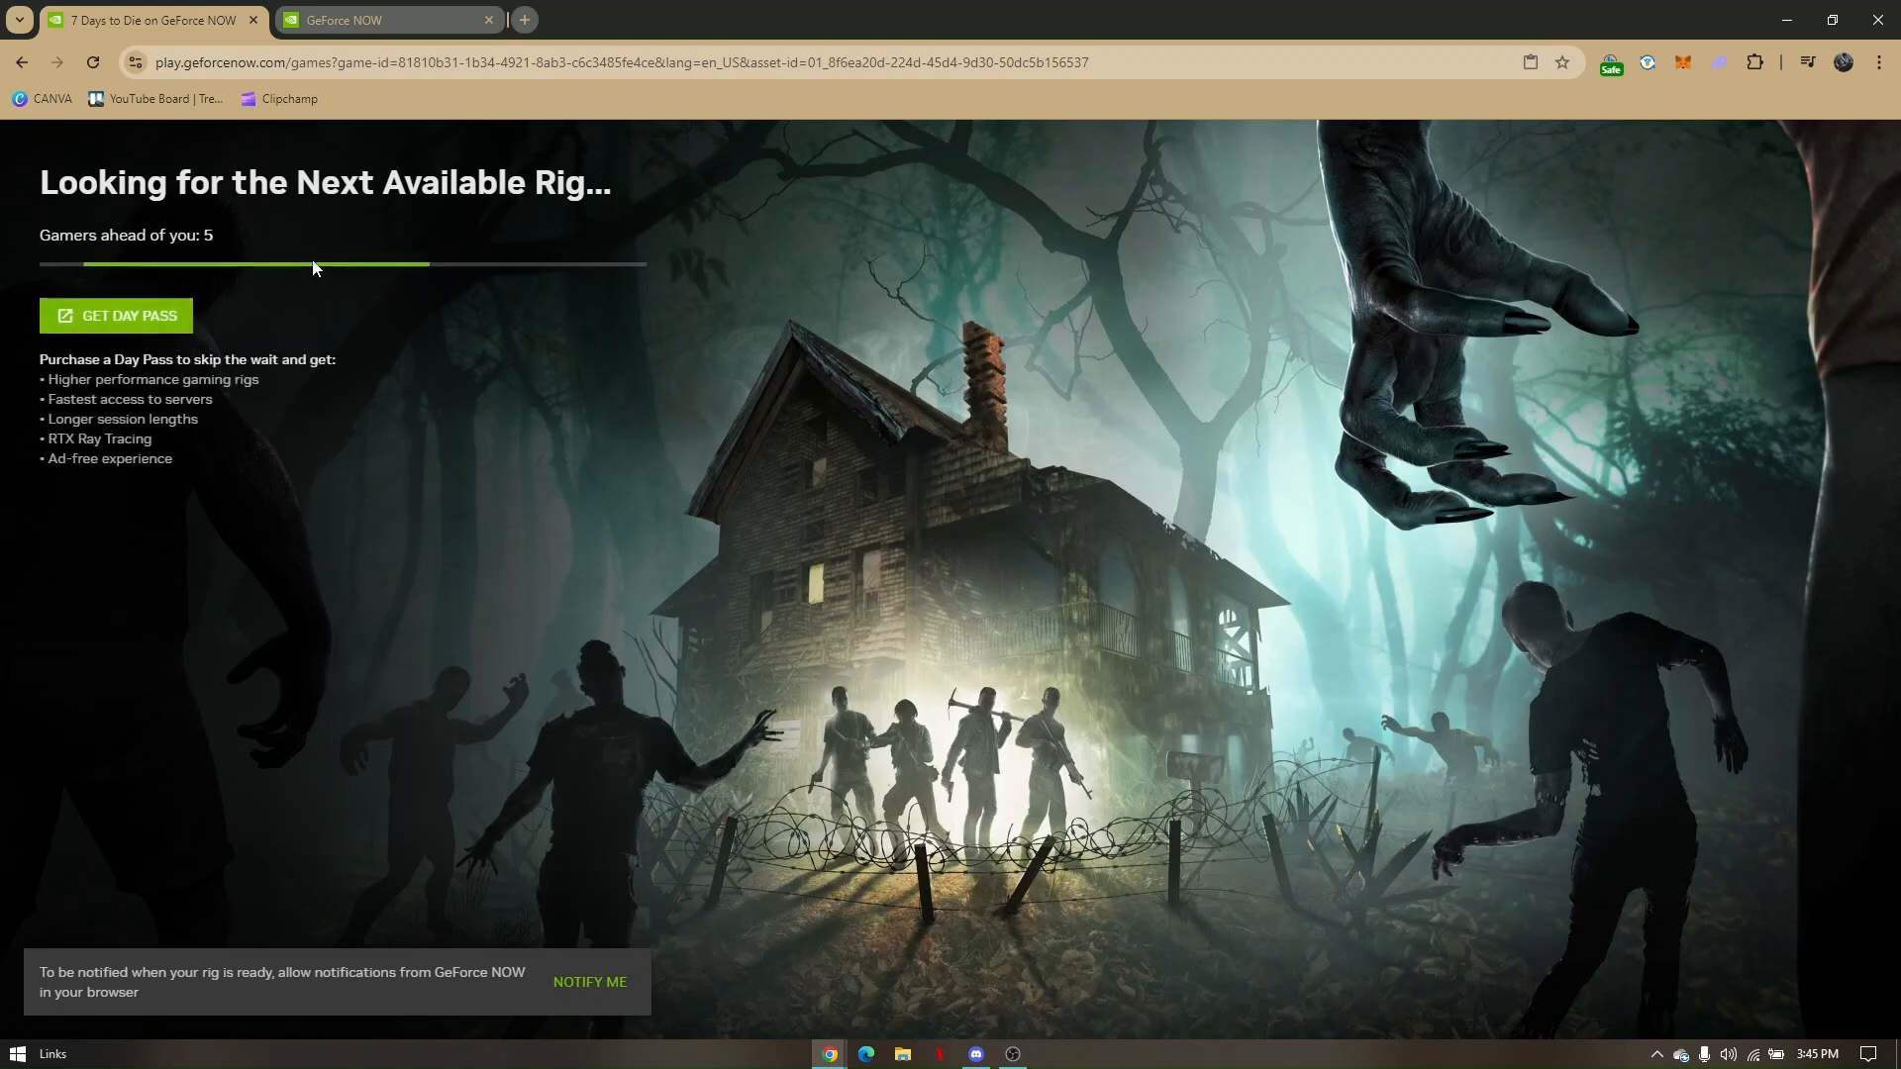
{"action": "mouse_move", "coordinate": [1131, 708]}
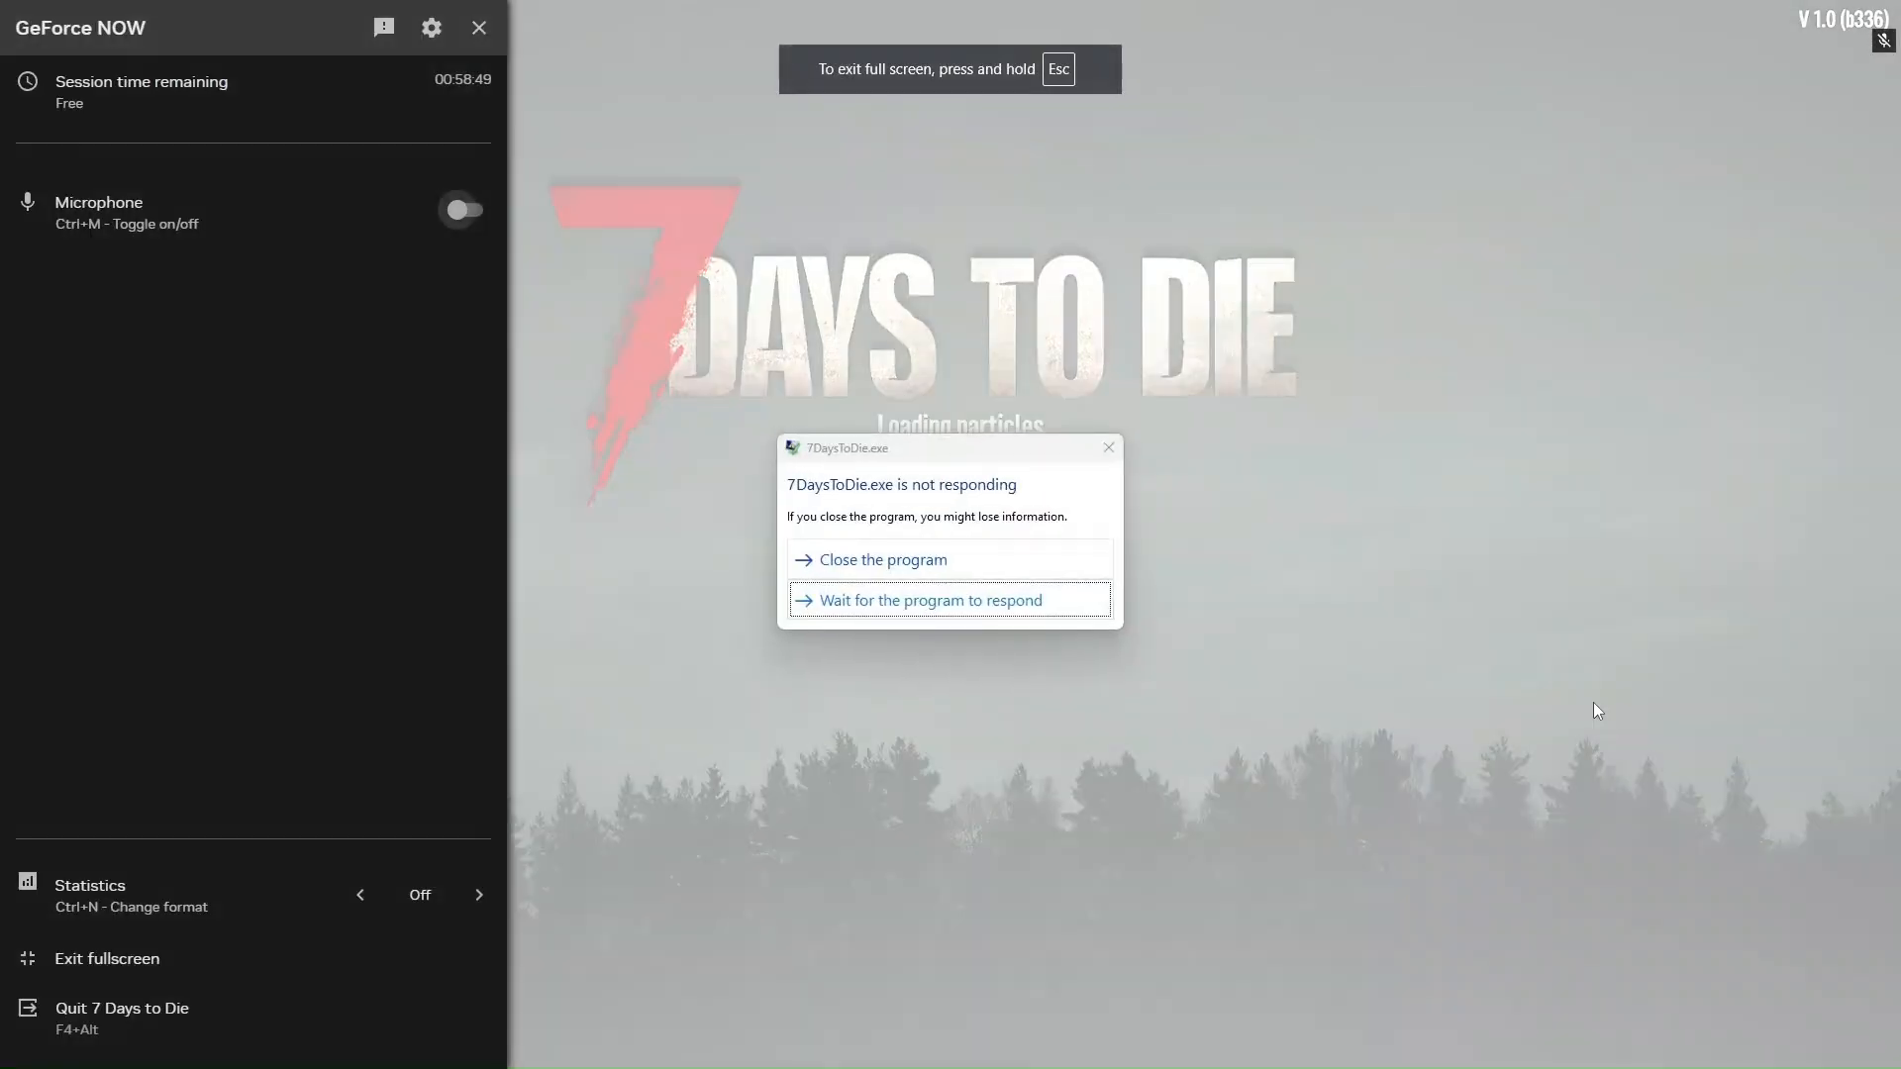
{"action": "mouse_move", "coordinate": [322, 184]}
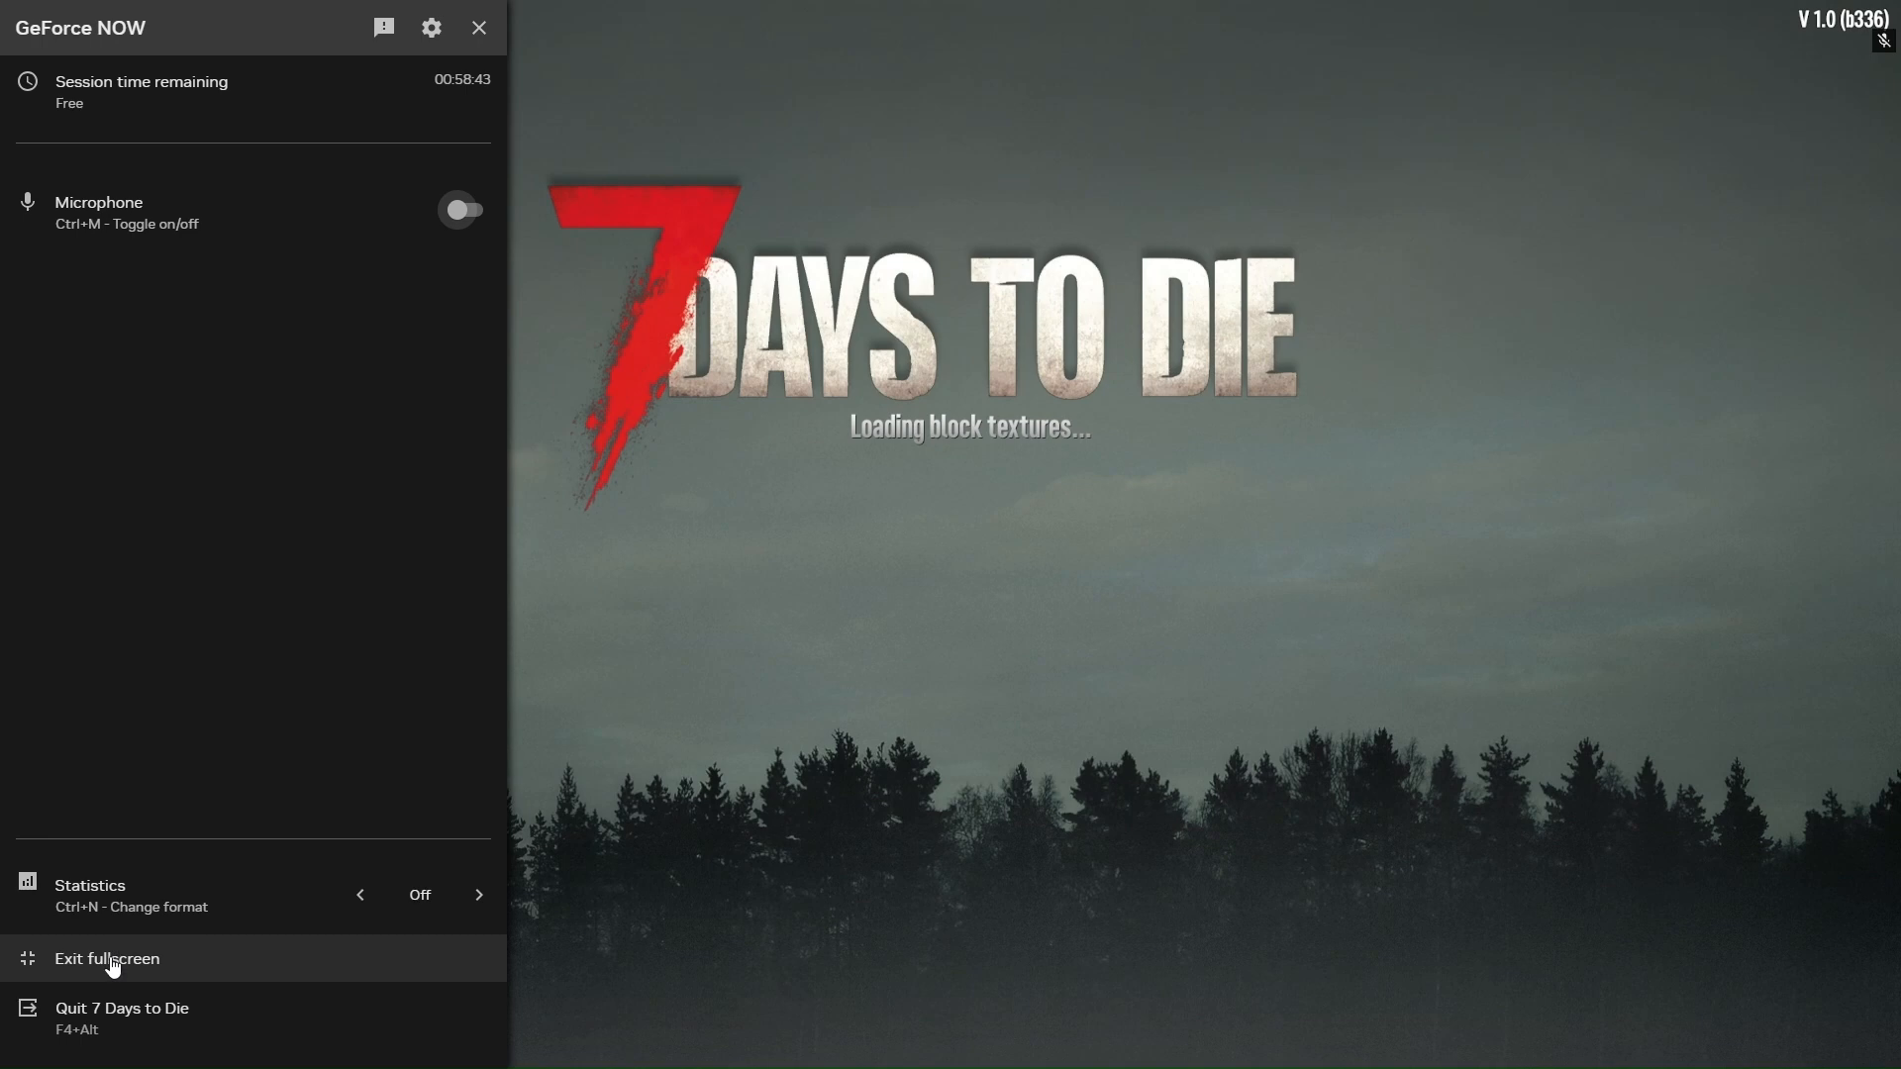
Exit fullscreen so the browser window shows while the game loads
{"action": "left_click", "coordinate": [107, 959]}
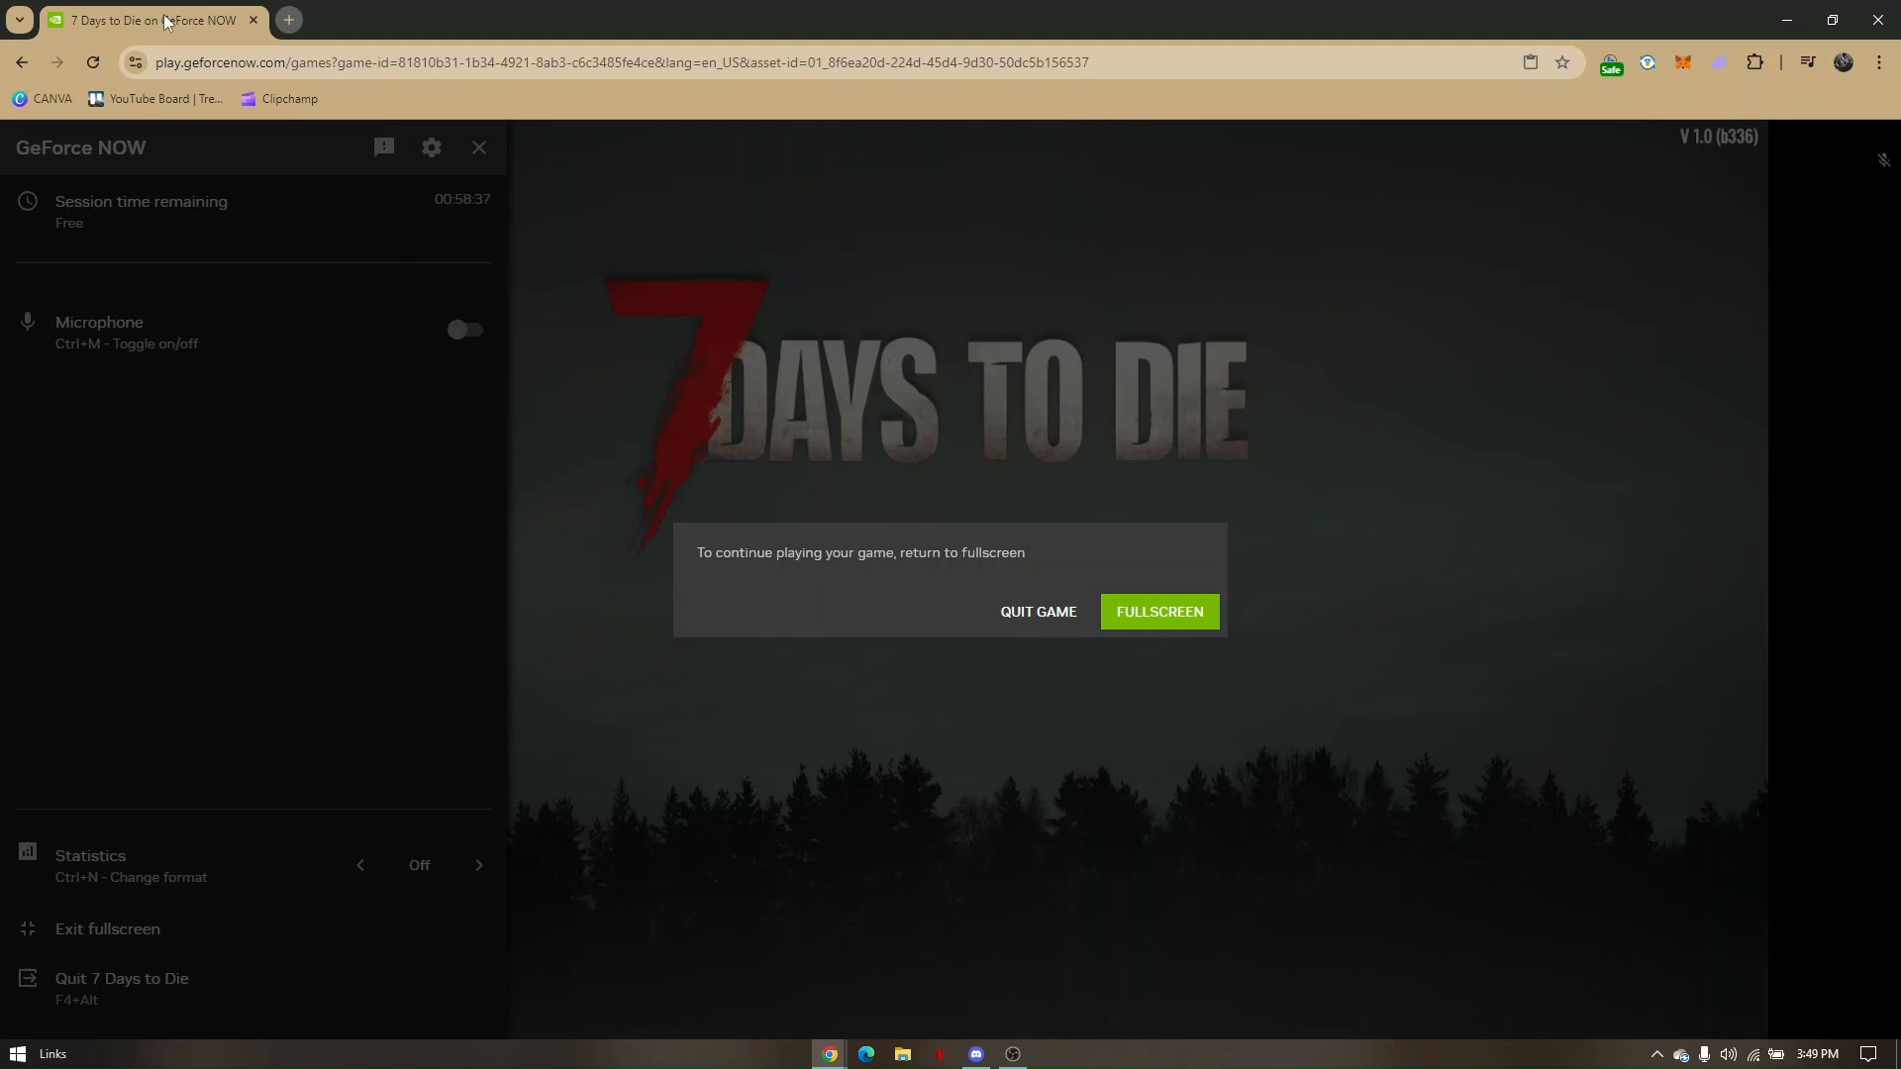
Duplicate the game's browser tab to get a second GeForce NOW page
{"action": "right_click", "coordinate": [144, 19]}
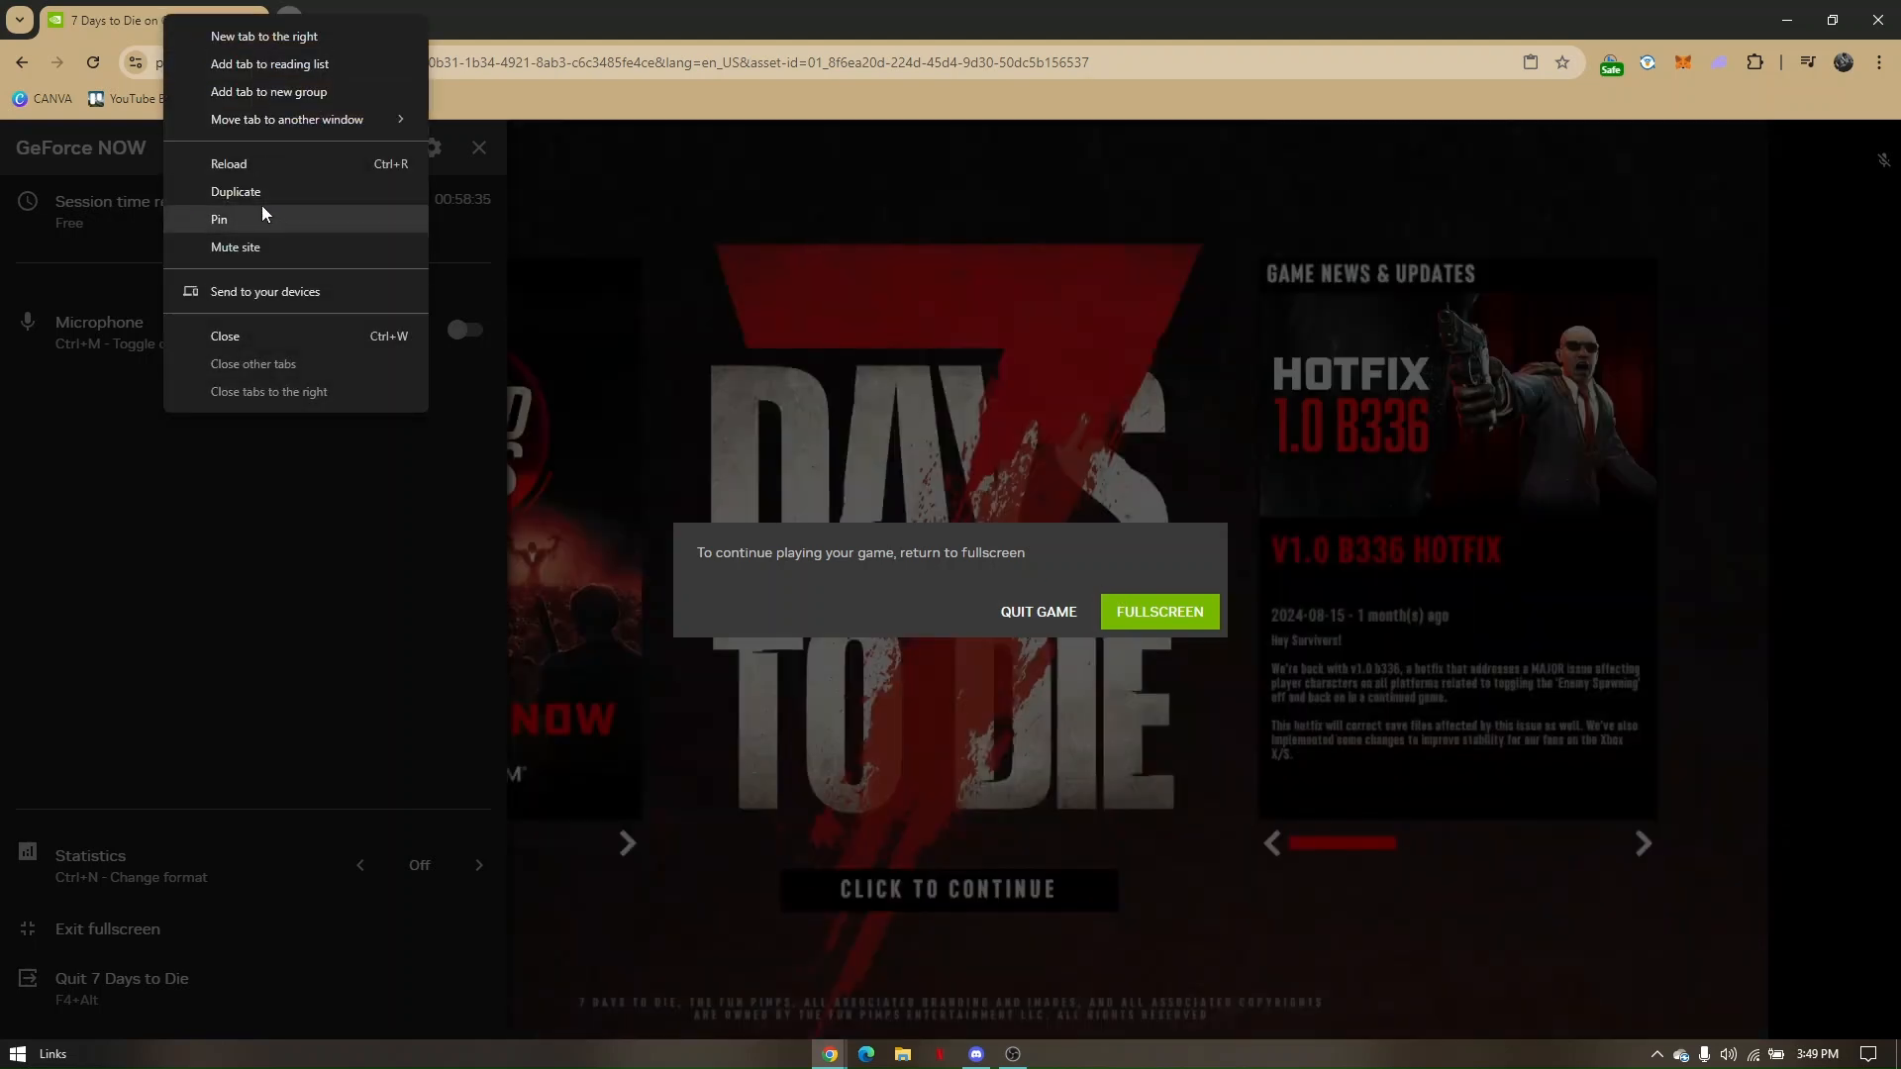
{"action": "left_click", "coordinate": [236, 192]}
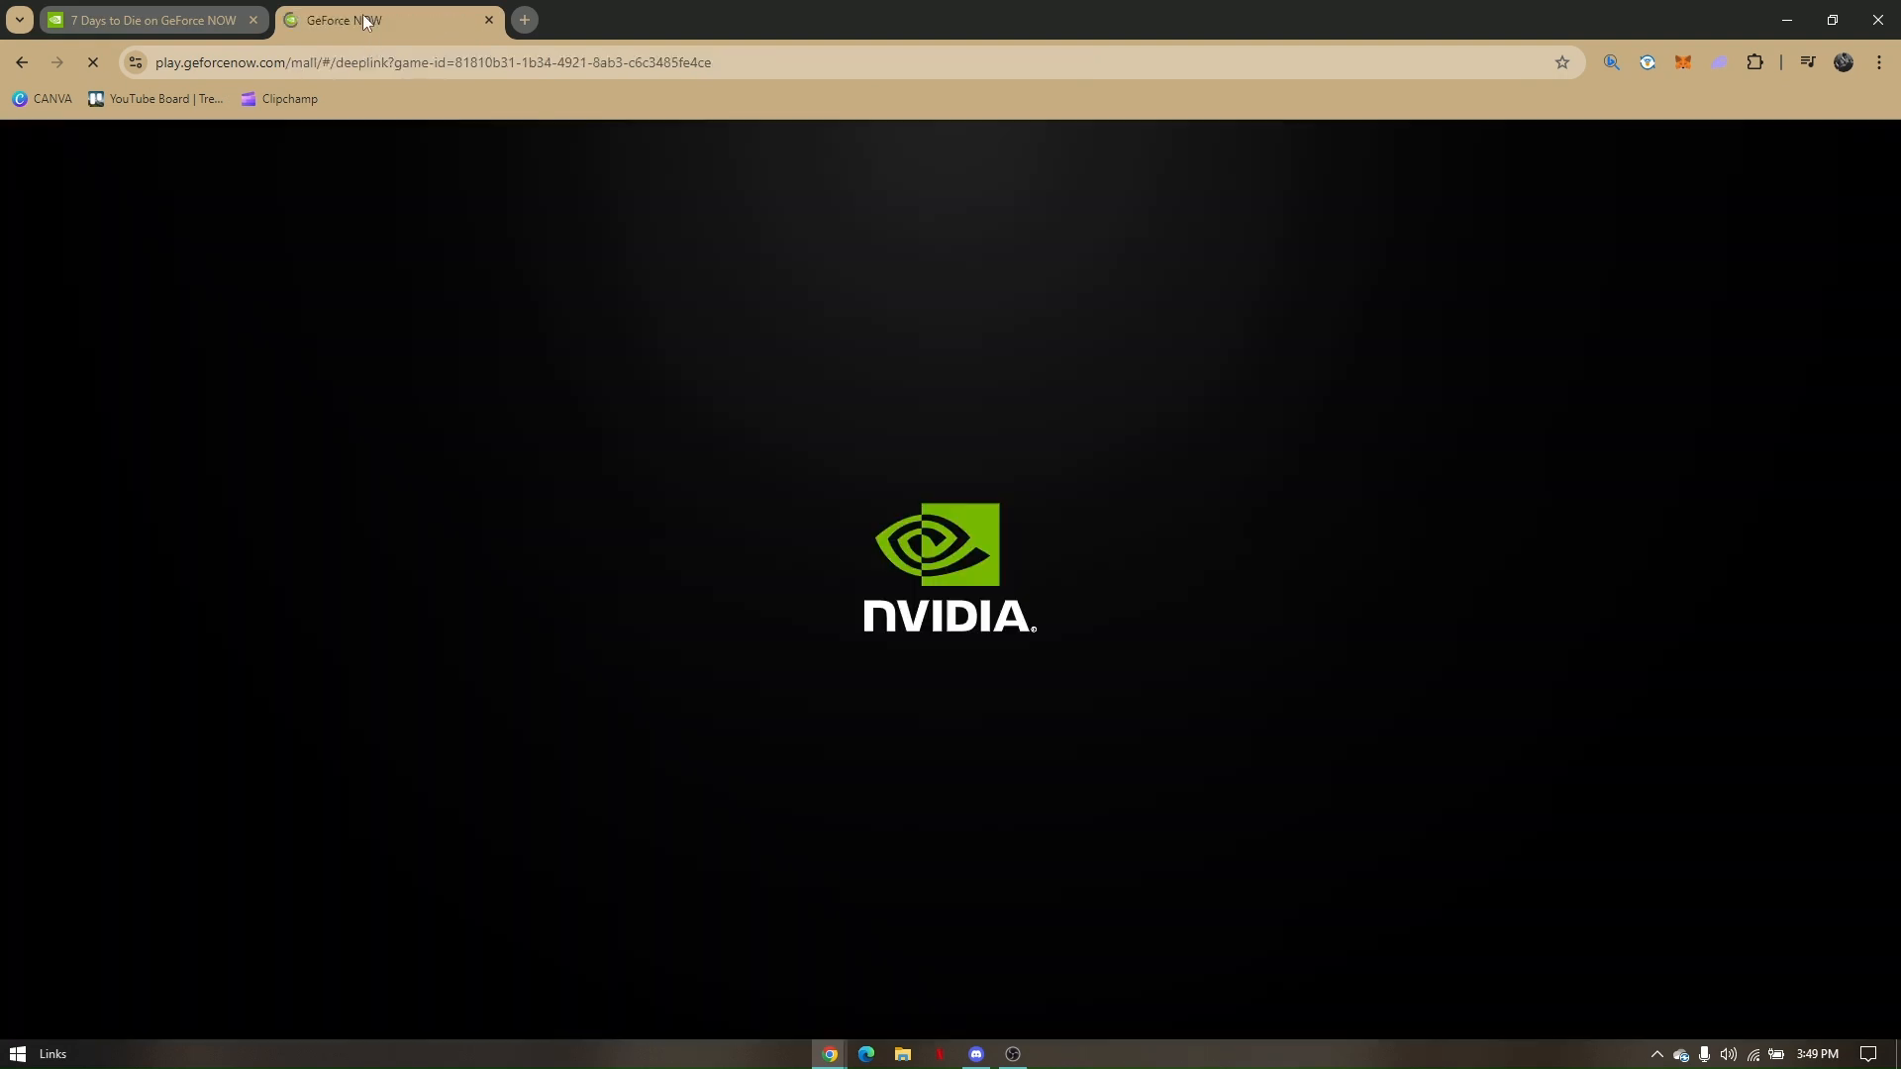
{"action": "mouse_move", "coordinate": [1234, 518]}
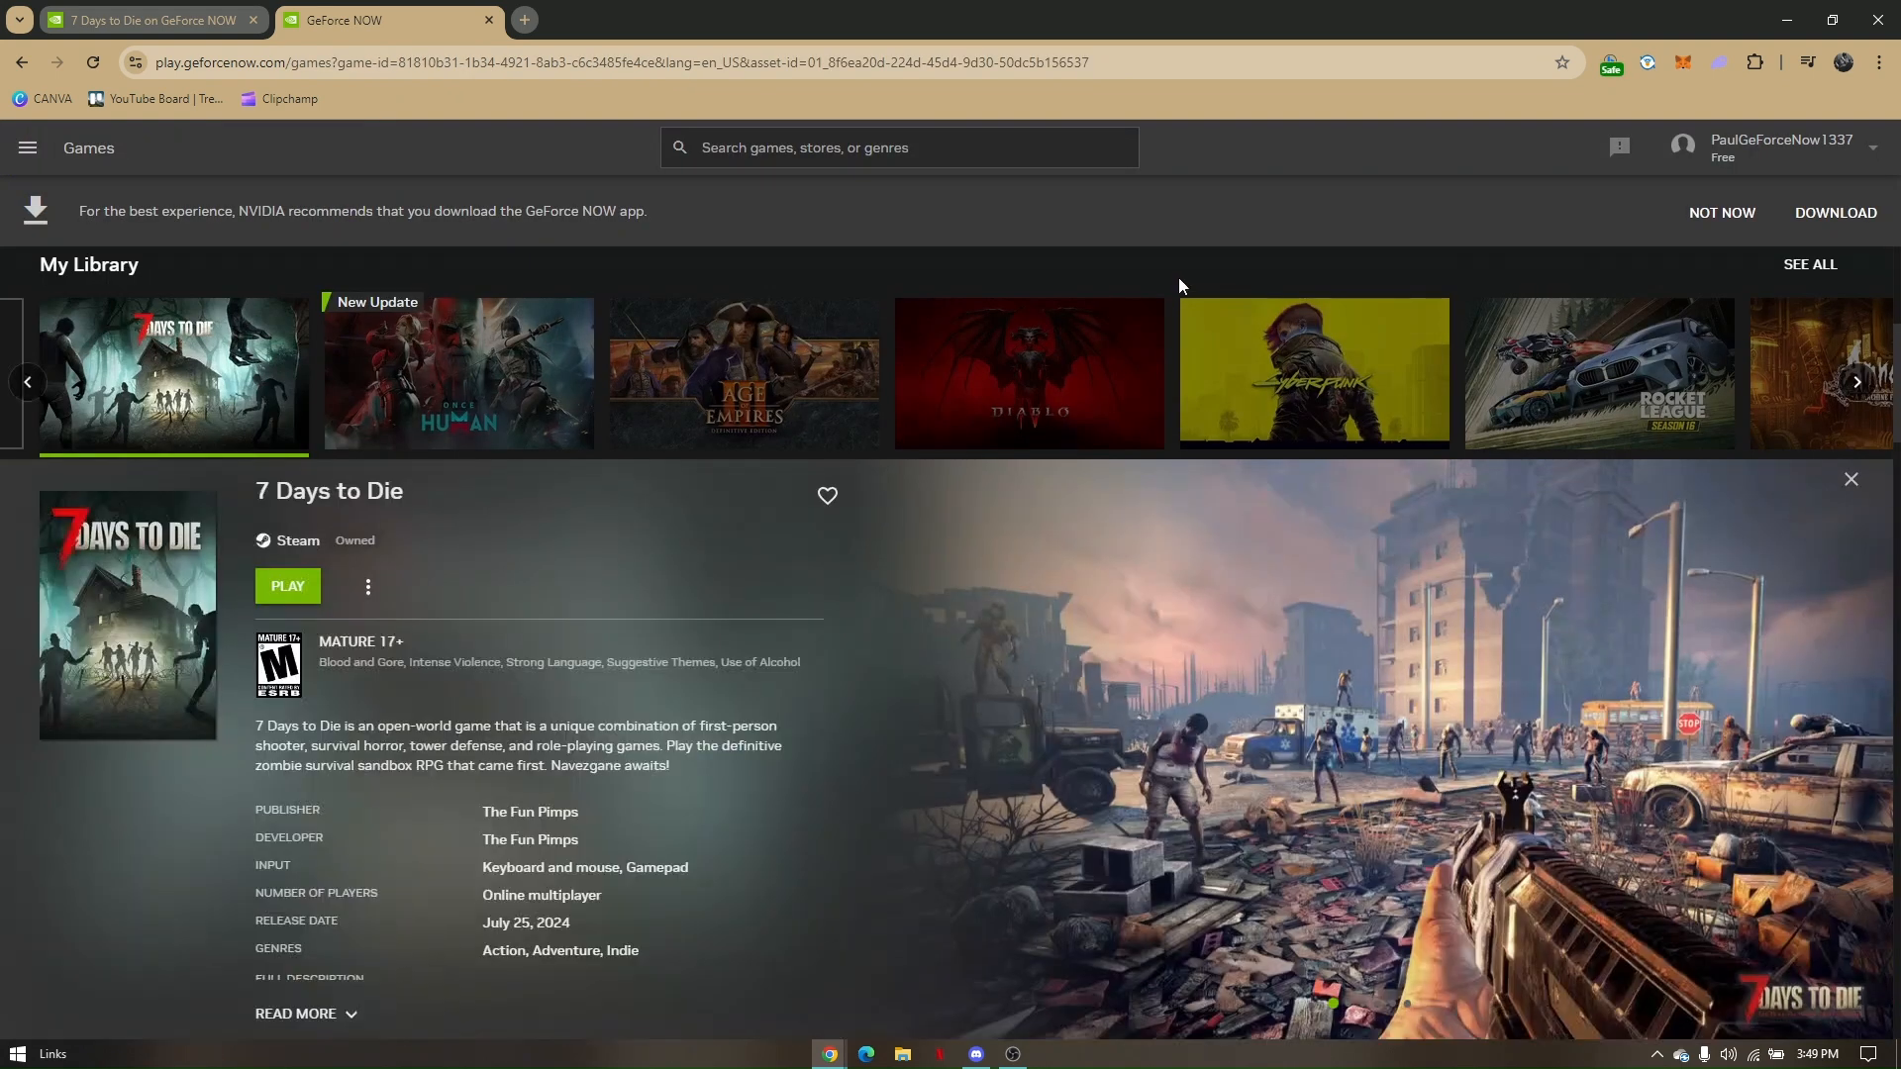
Reach the Settings page from the navigation menu in the second tab
{"action": "left_click", "coordinate": [28, 148]}
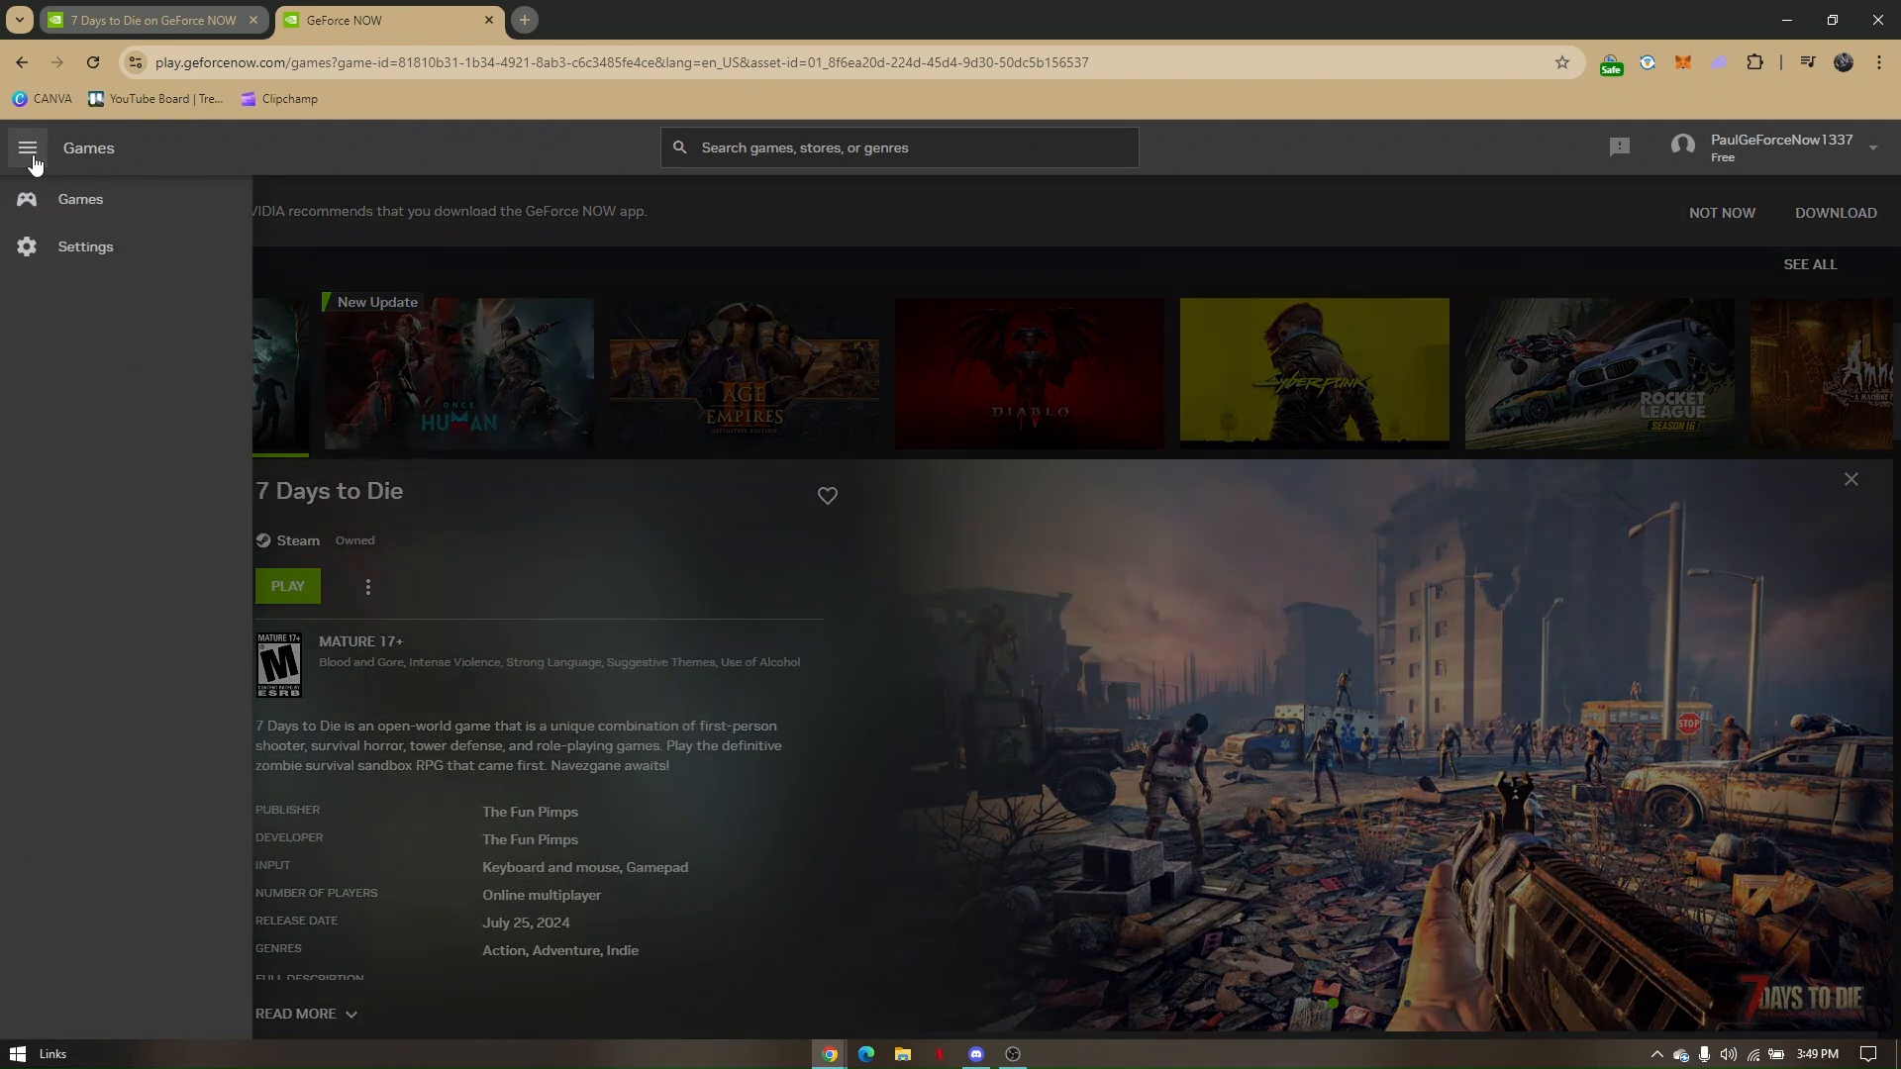
{"action": "left_click", "coordinate": [28, 149]}
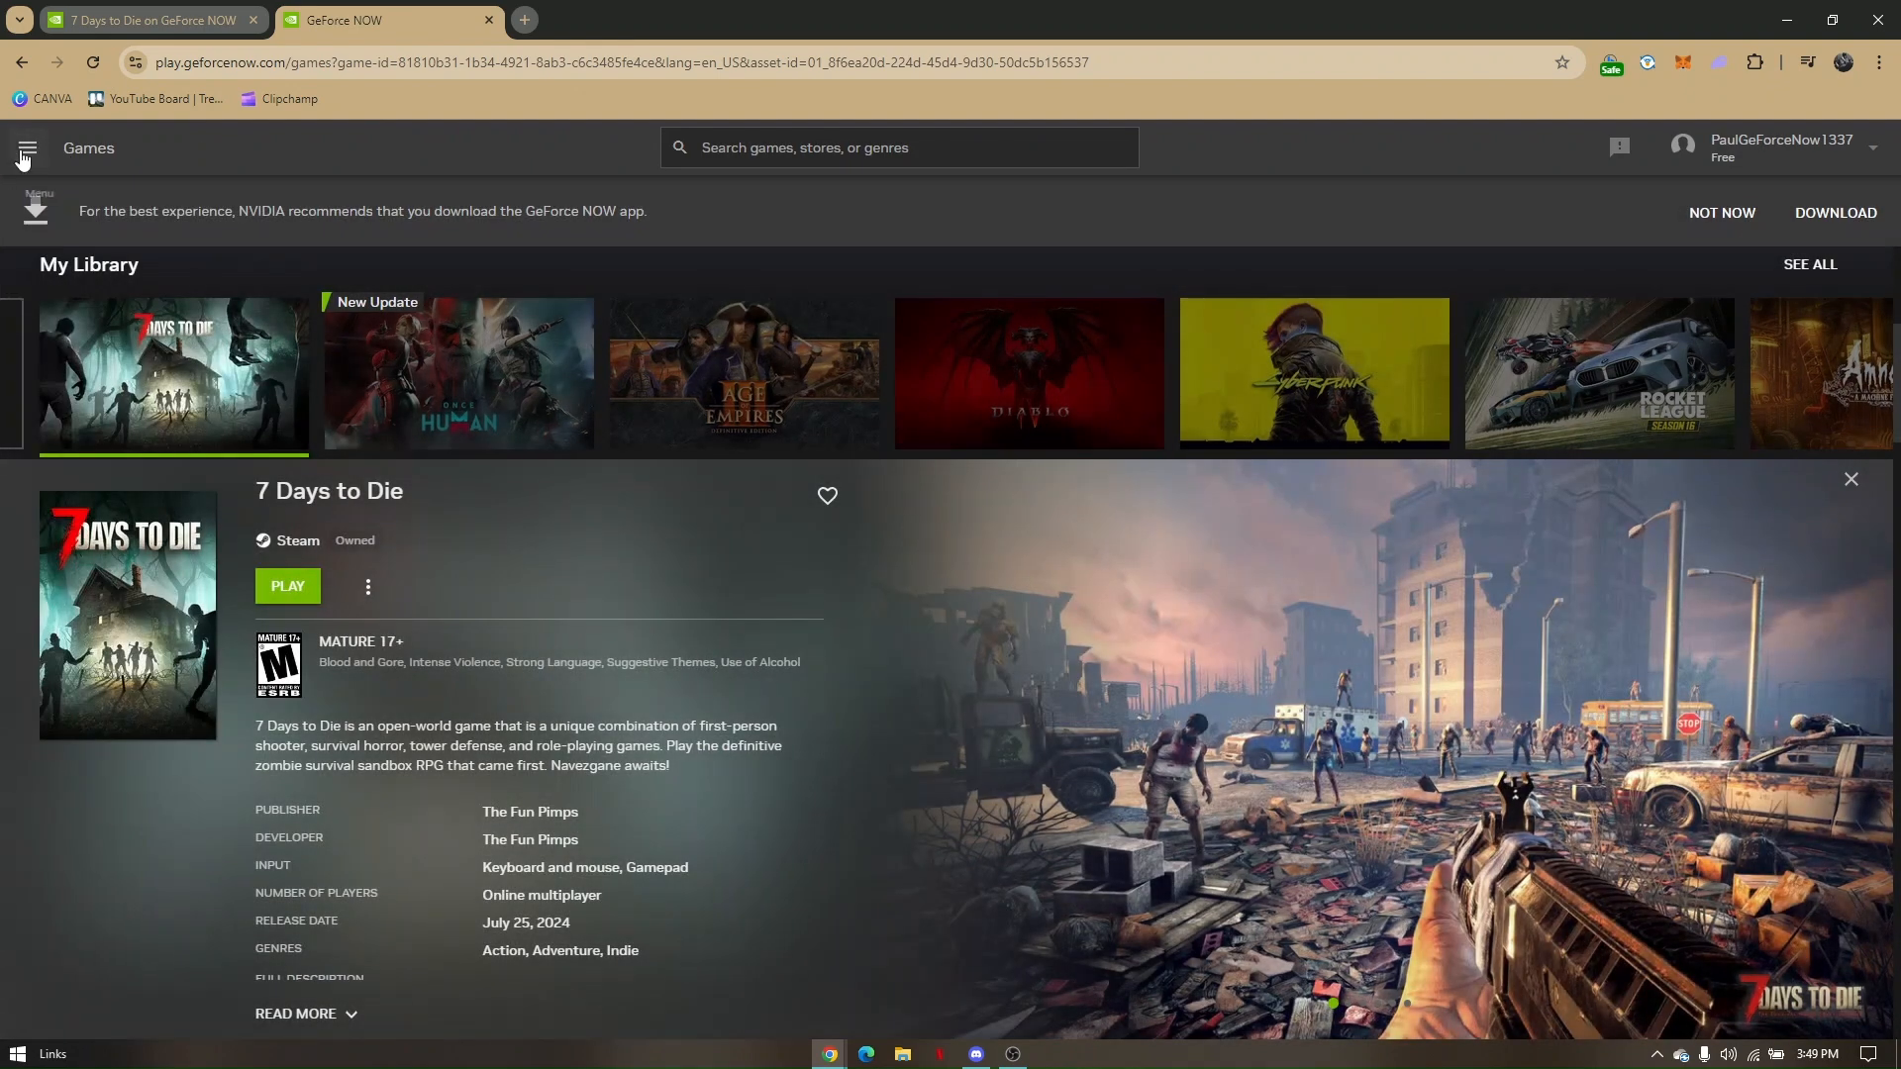
{"action": "left_click", "coordinate": [25, 148]}
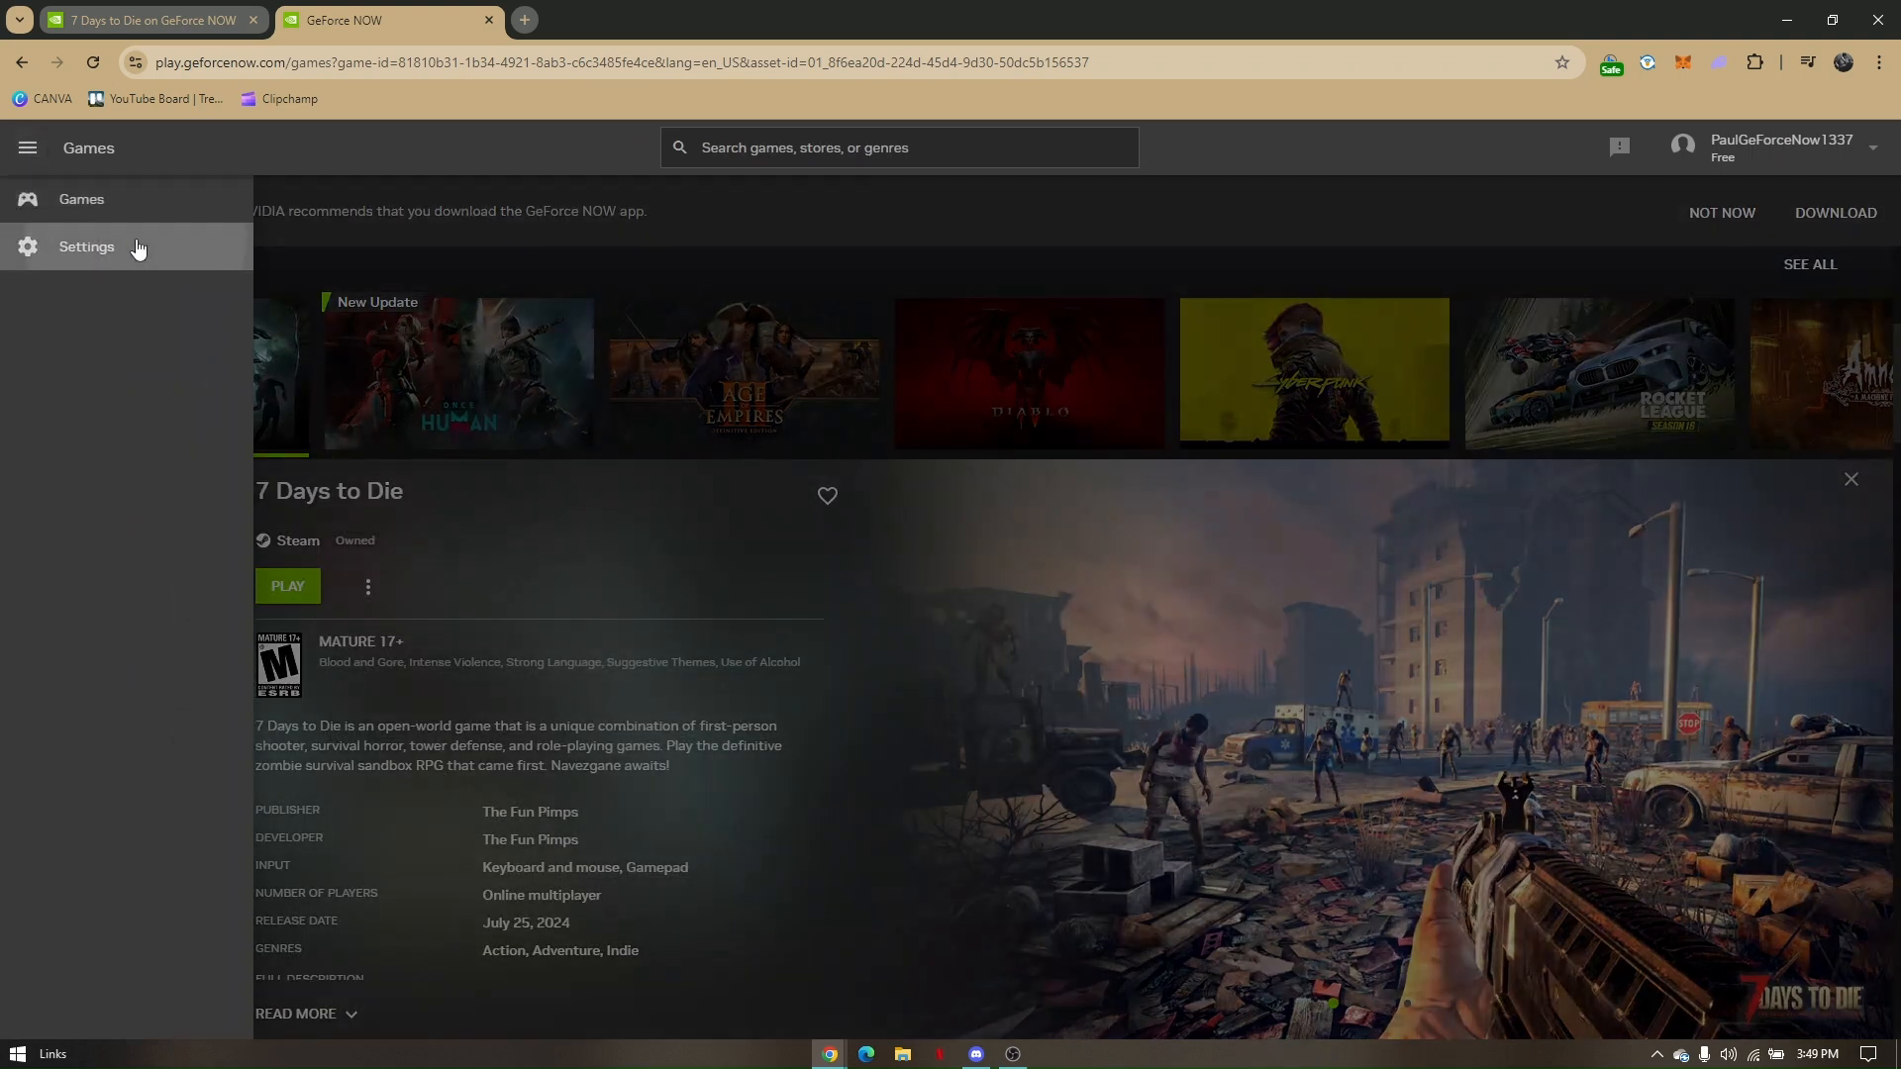
{"action": "left_click", "coordinate": [85, 248]}
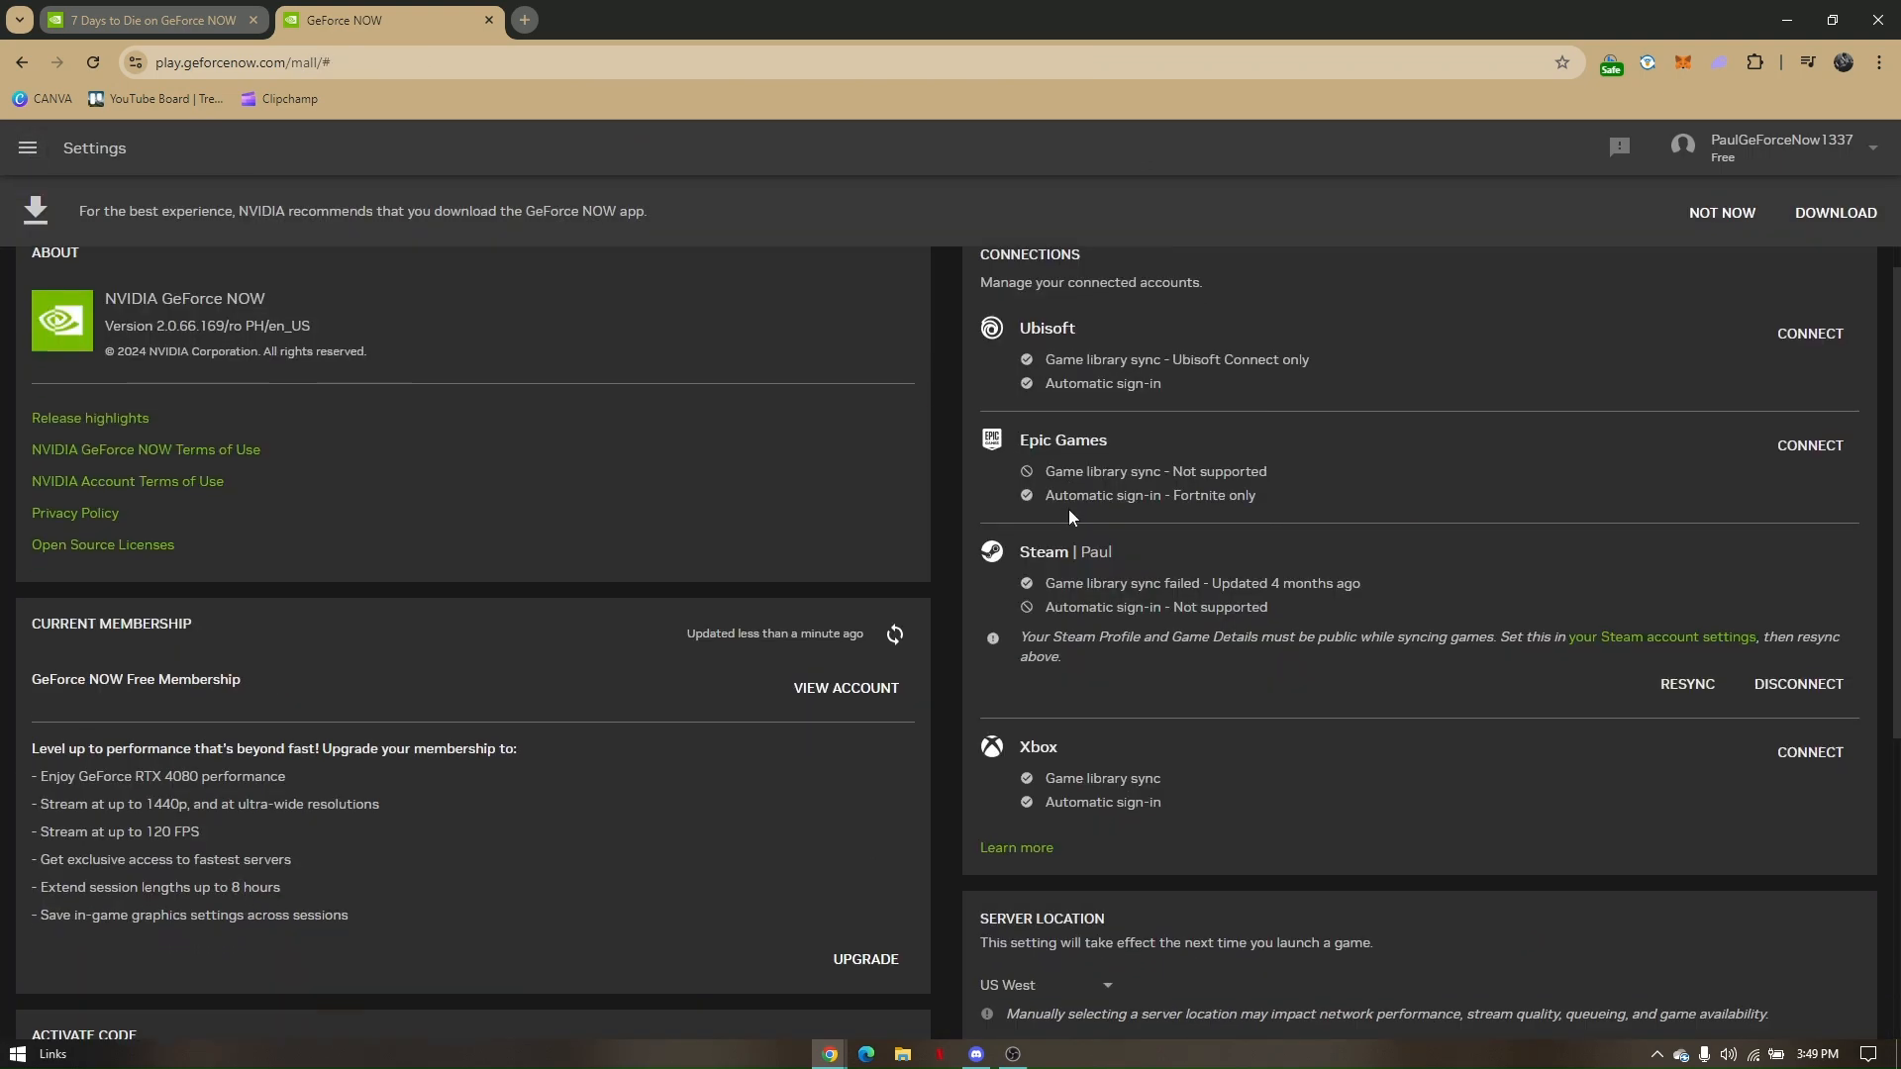
Change Server Location from US West to US Mountain
{"action": "scroll", "scroll_direction": "down", "scroll_amount": 3}
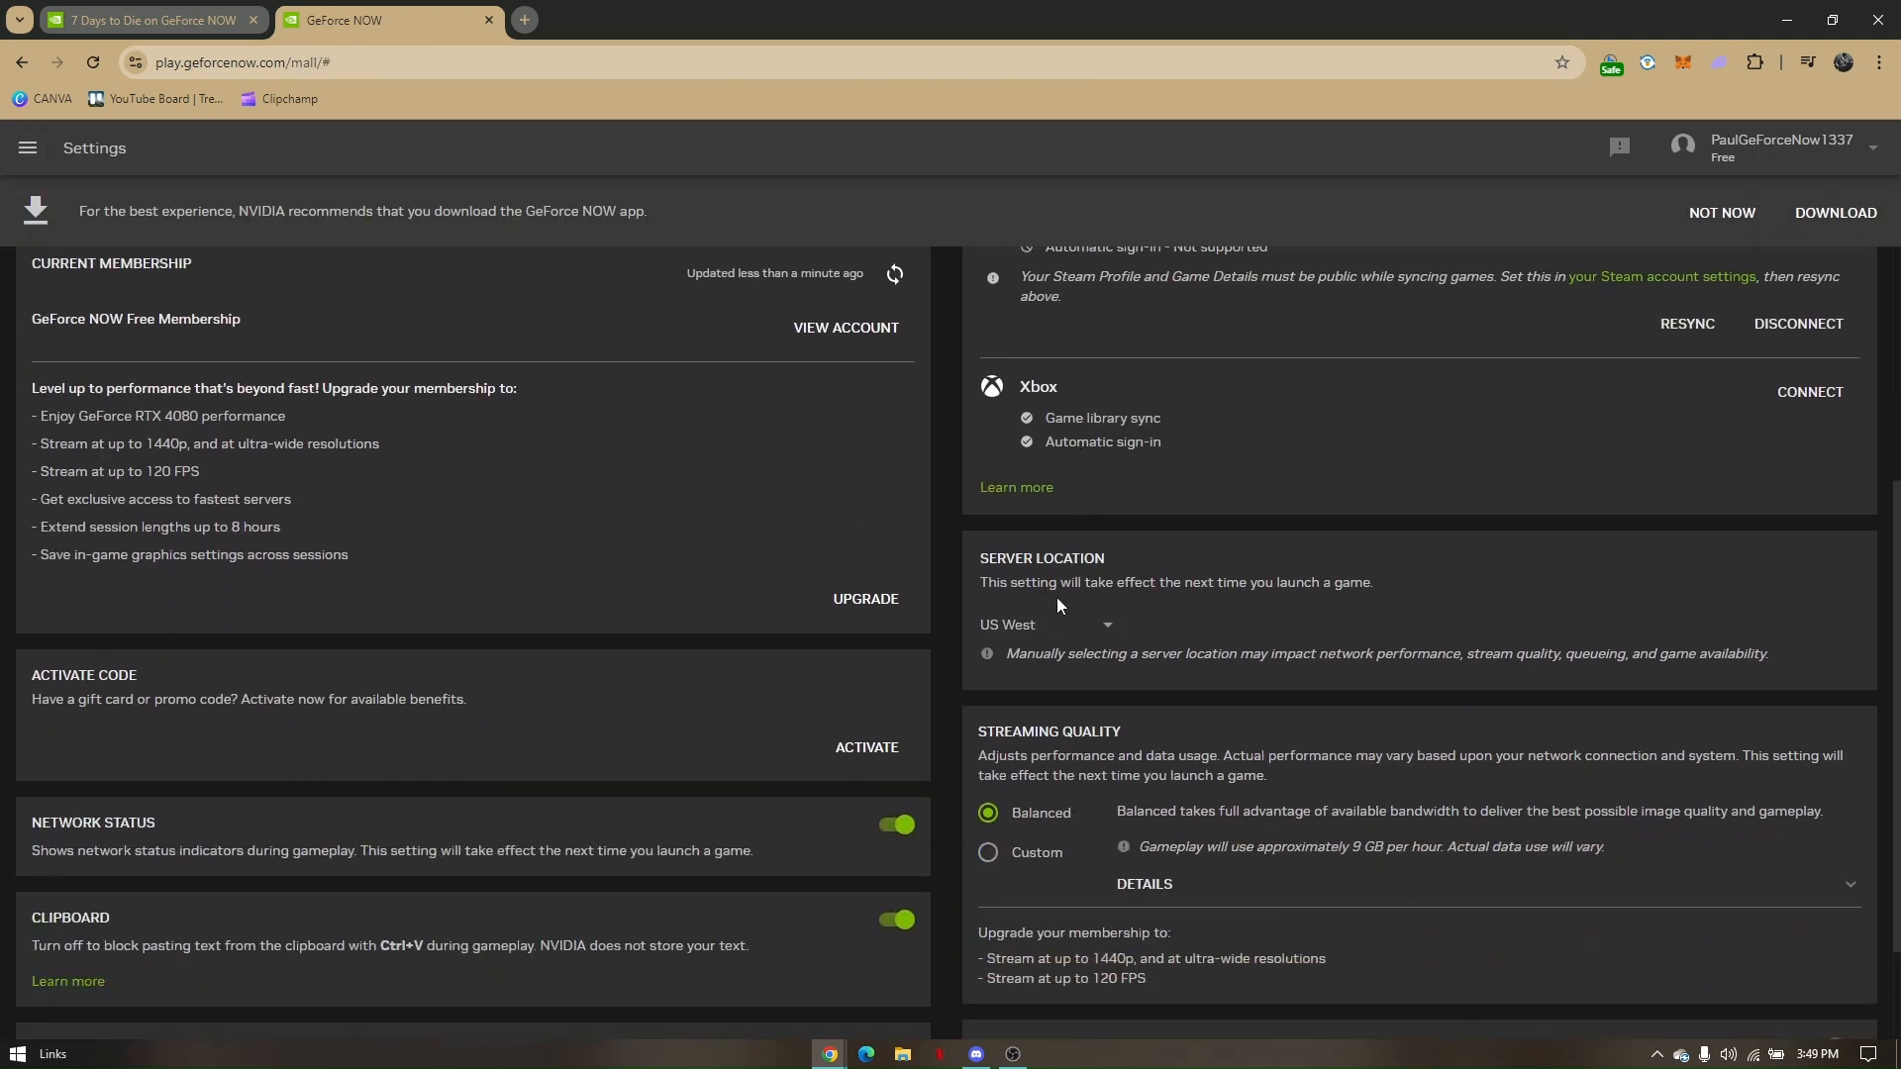
{"action": "left_click", "coordinate": [1046, 624]}
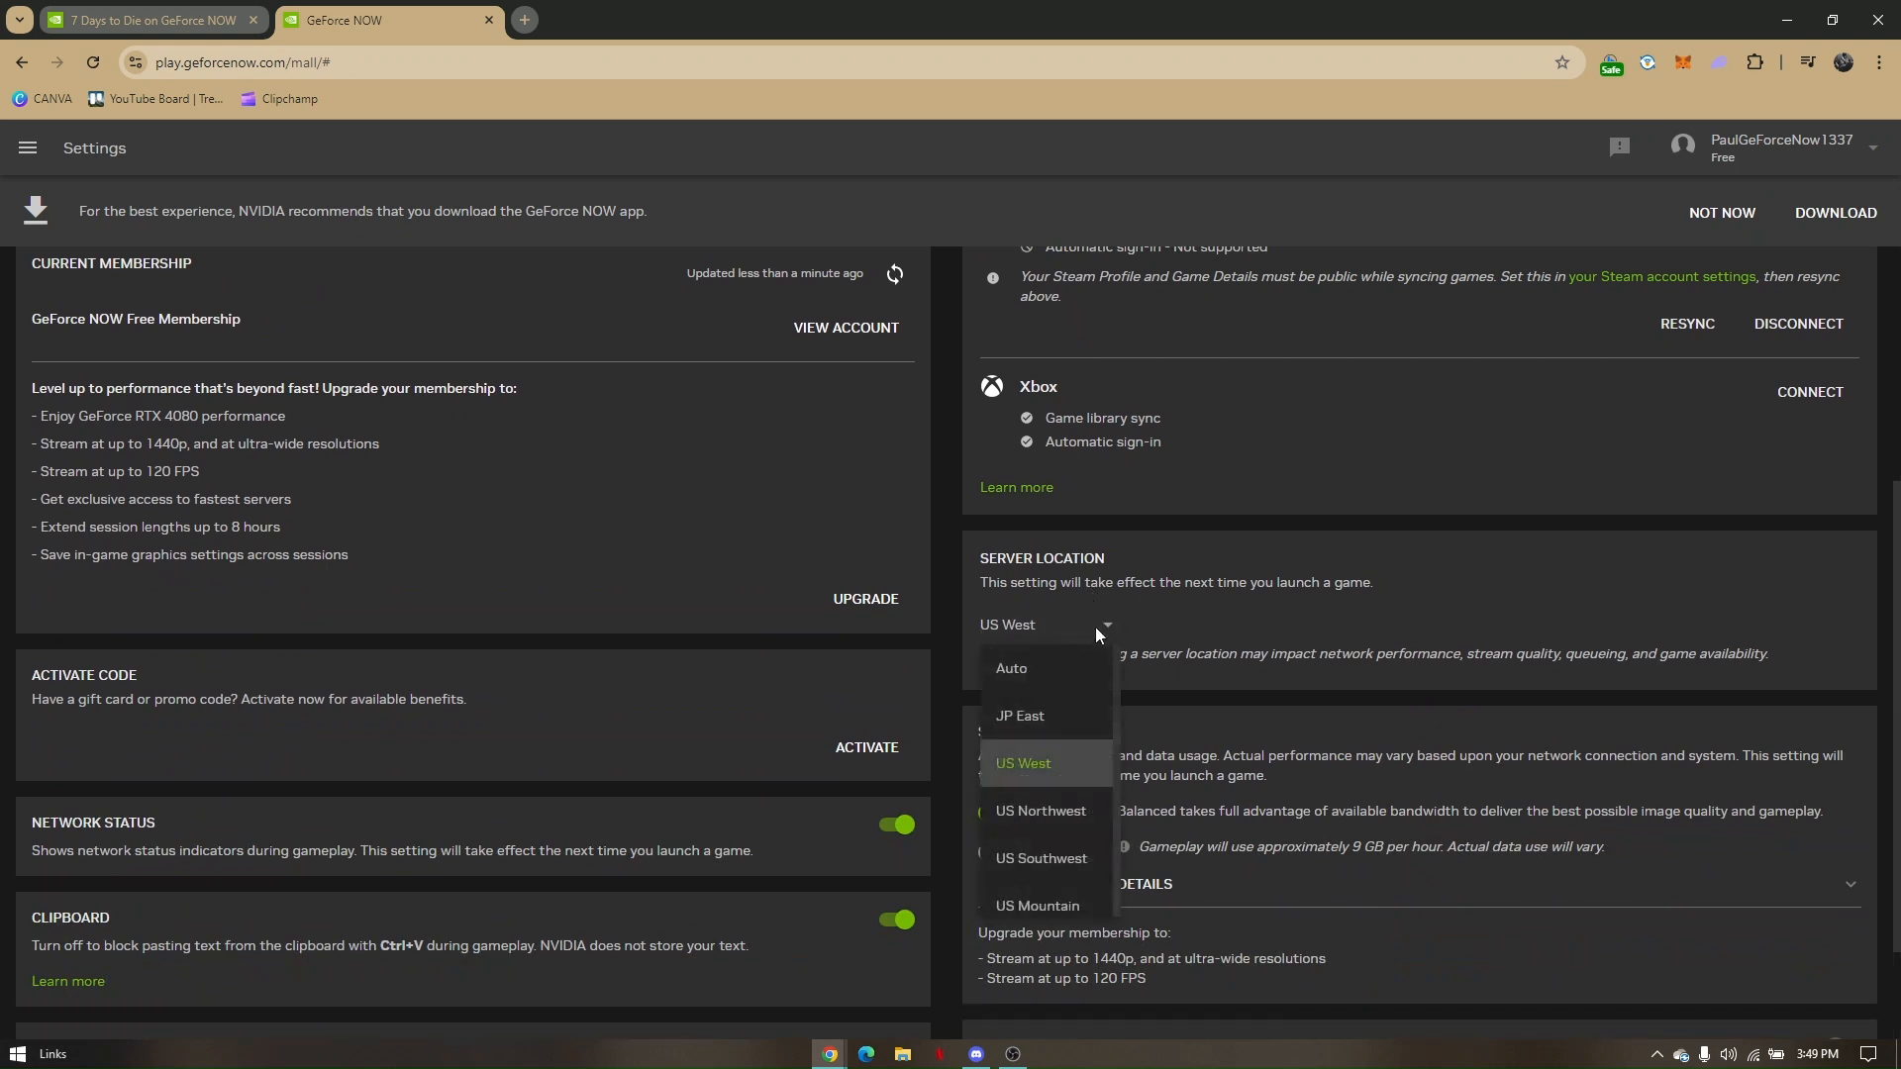
{"action": "scroll", "scroll_direction": "down", "scroll_amount": 3}
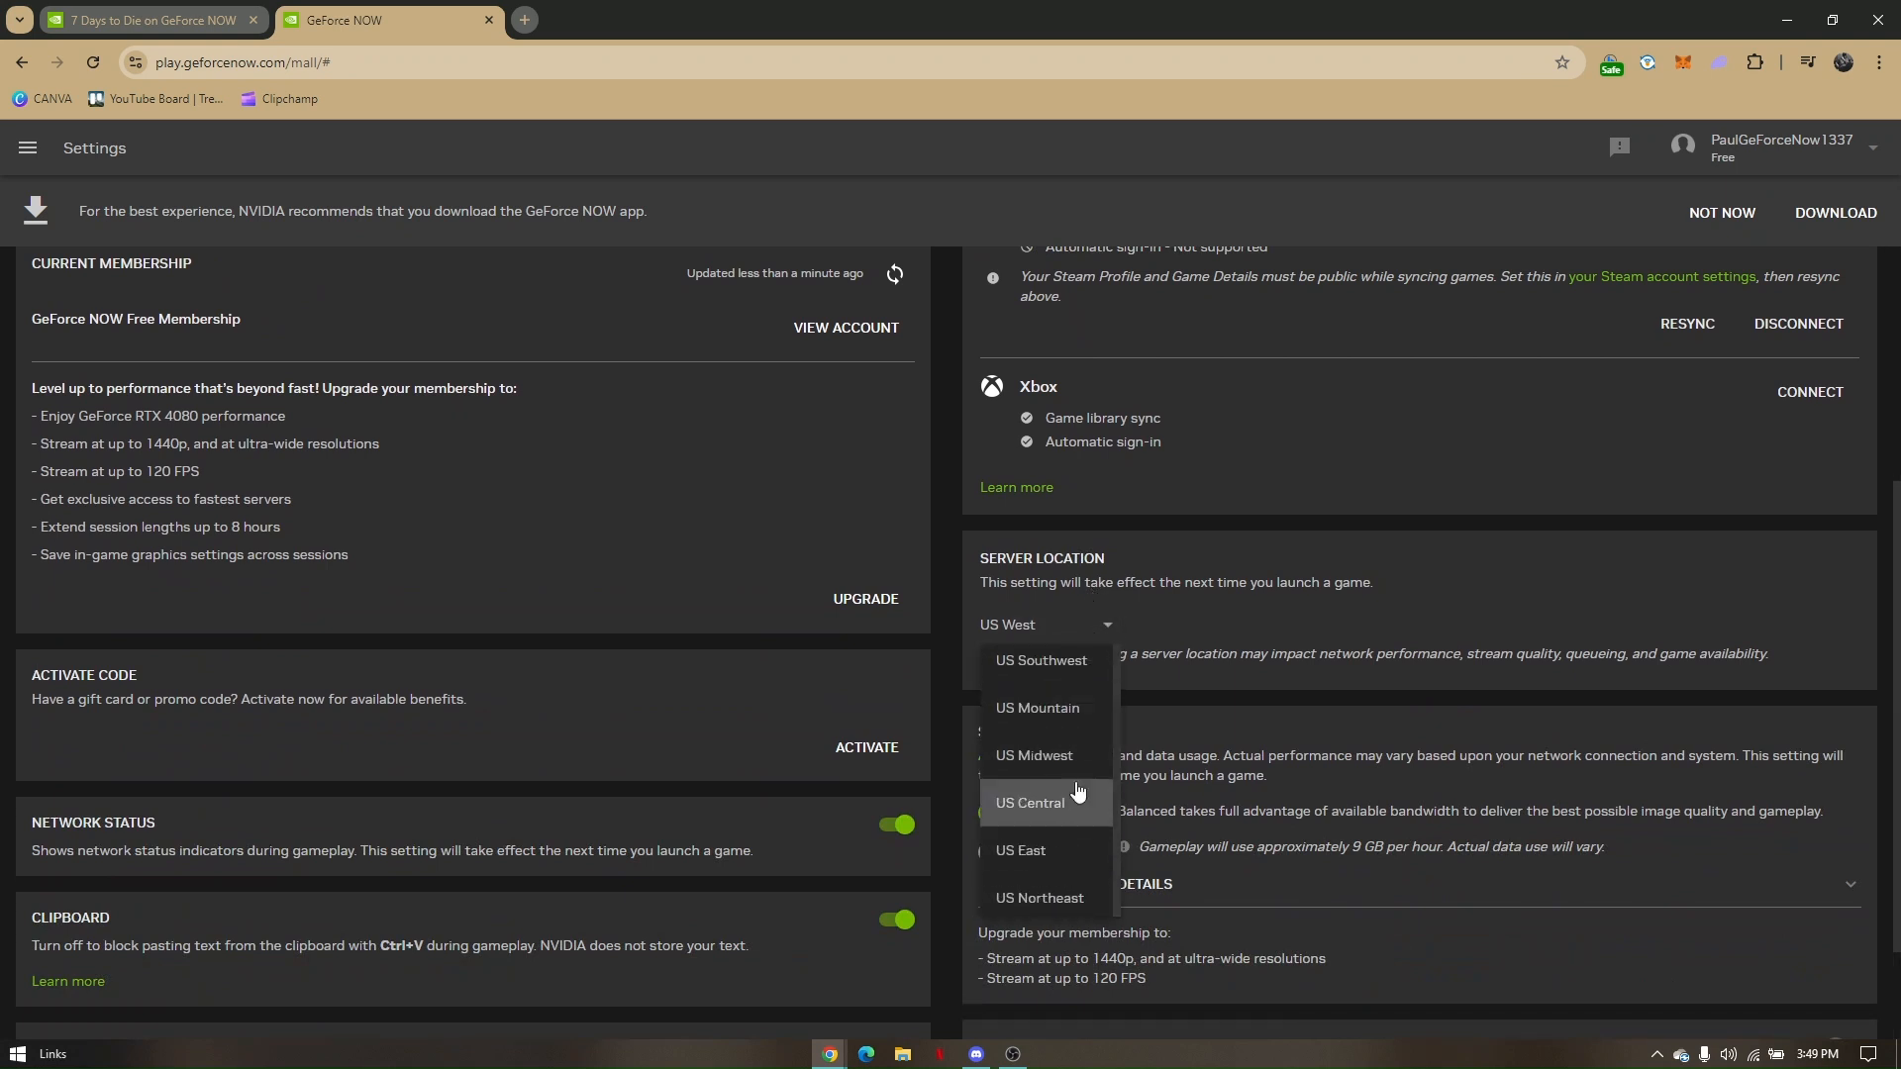
{"action": "left_click", "coordinate": [1036, 709]}
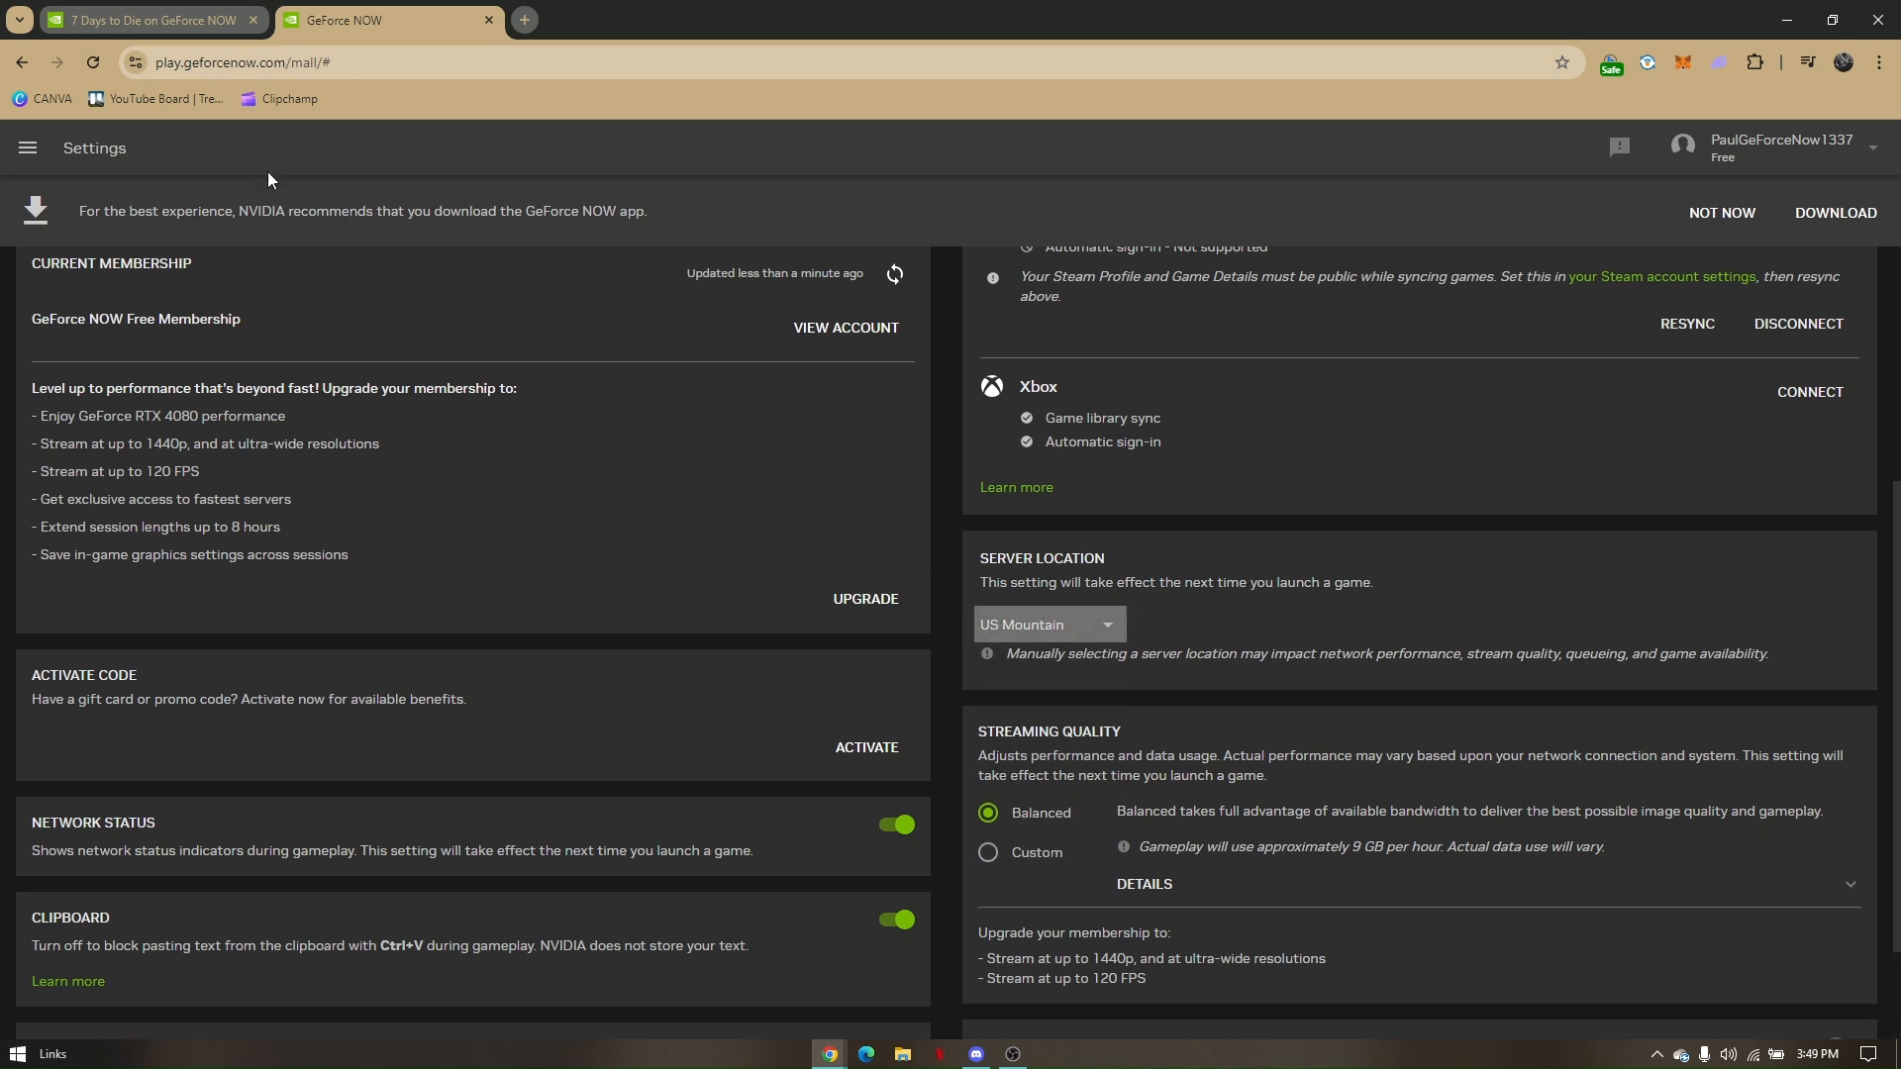
Return to the game tab in fullscreen, reach the main menu and choose QUIT GAME
{"action": "key", "text": "alt+tab"}
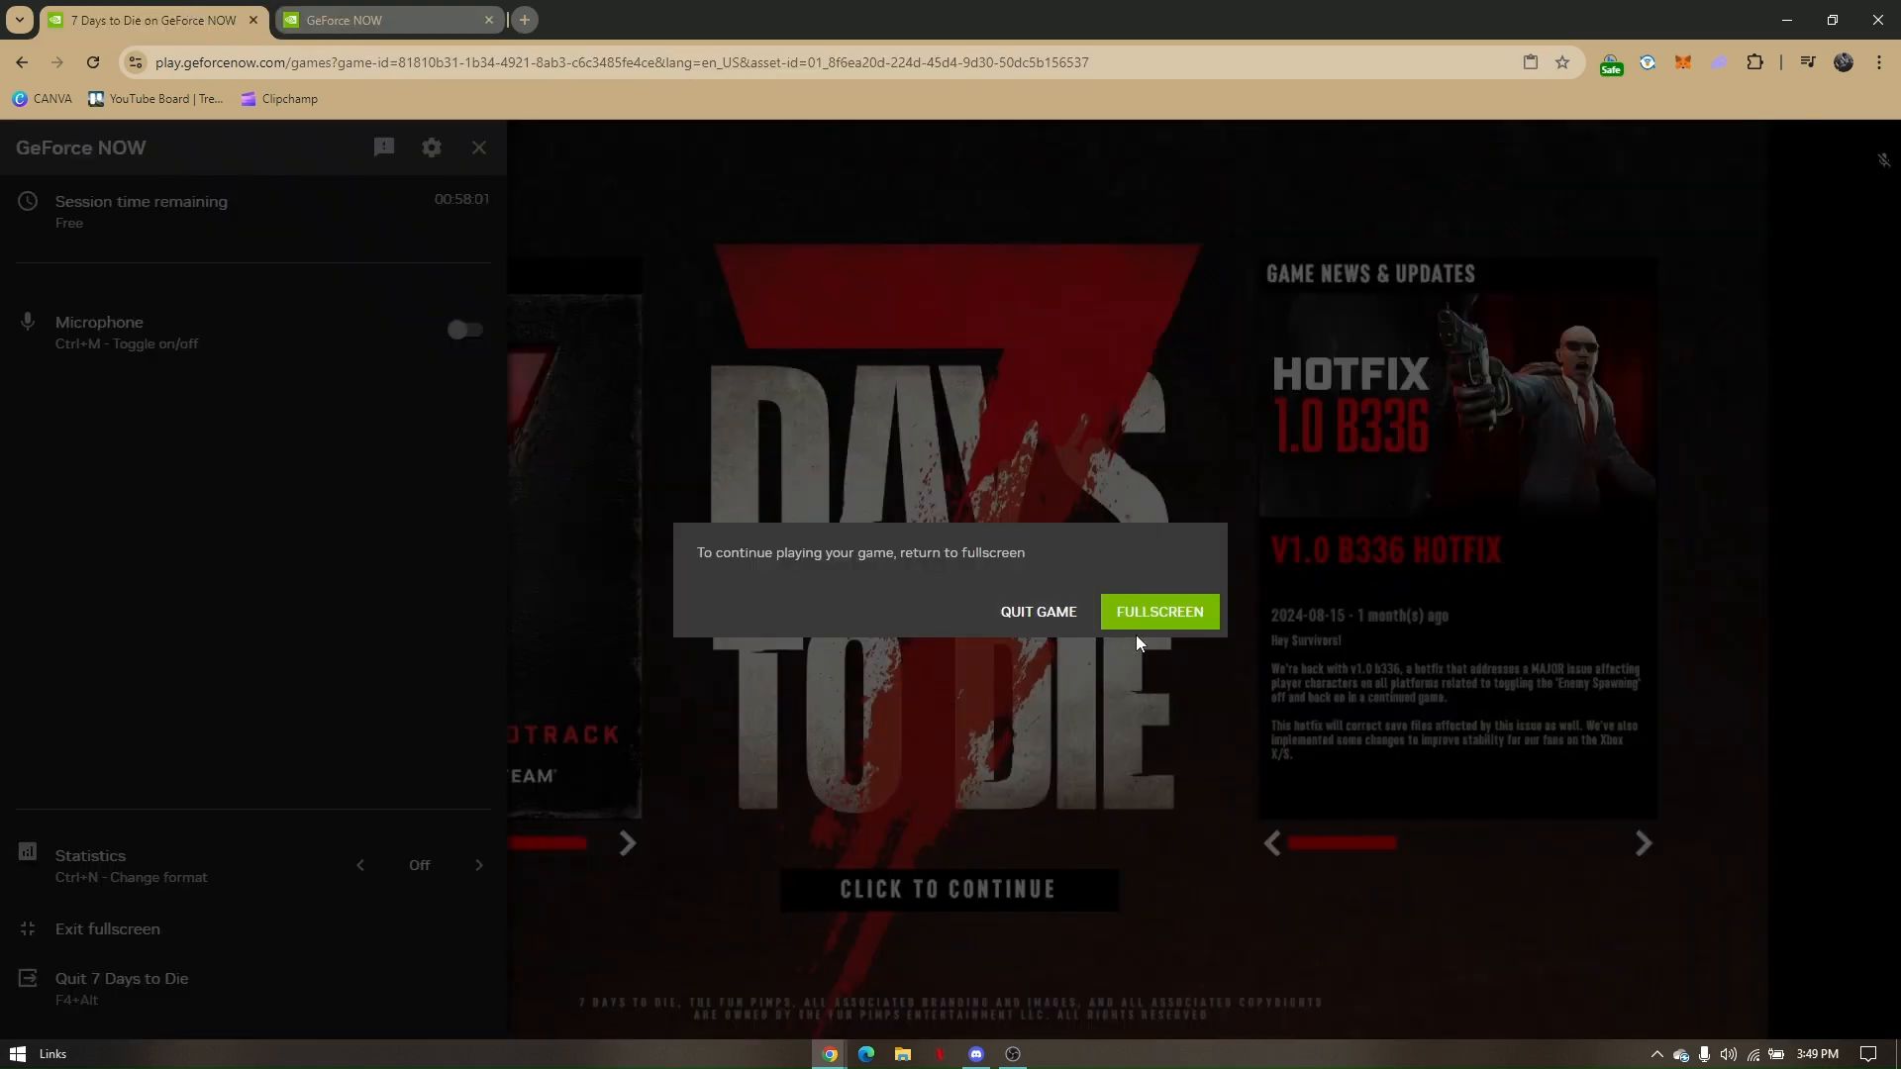
{"action": "left_click", "coordinate": [1156, 612]}
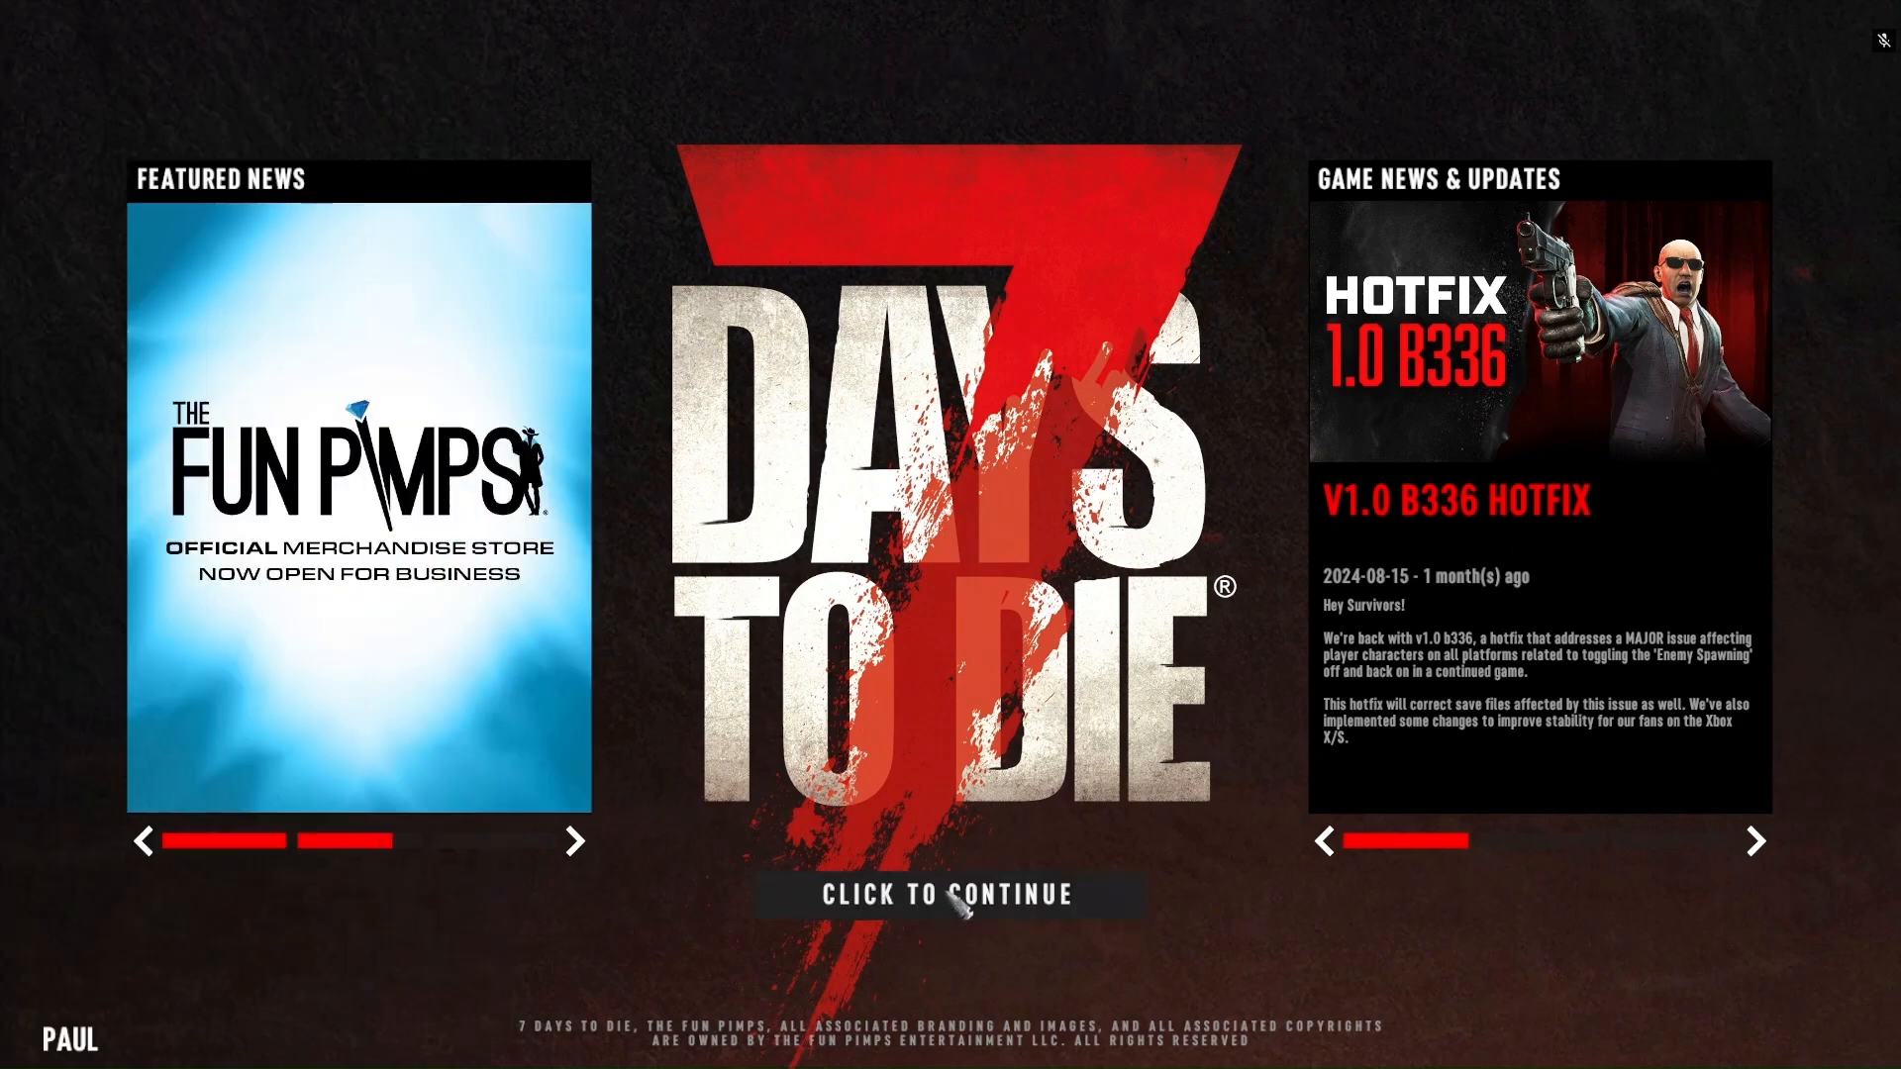
{"action": "left_click", "coordinate": [948, 895]}
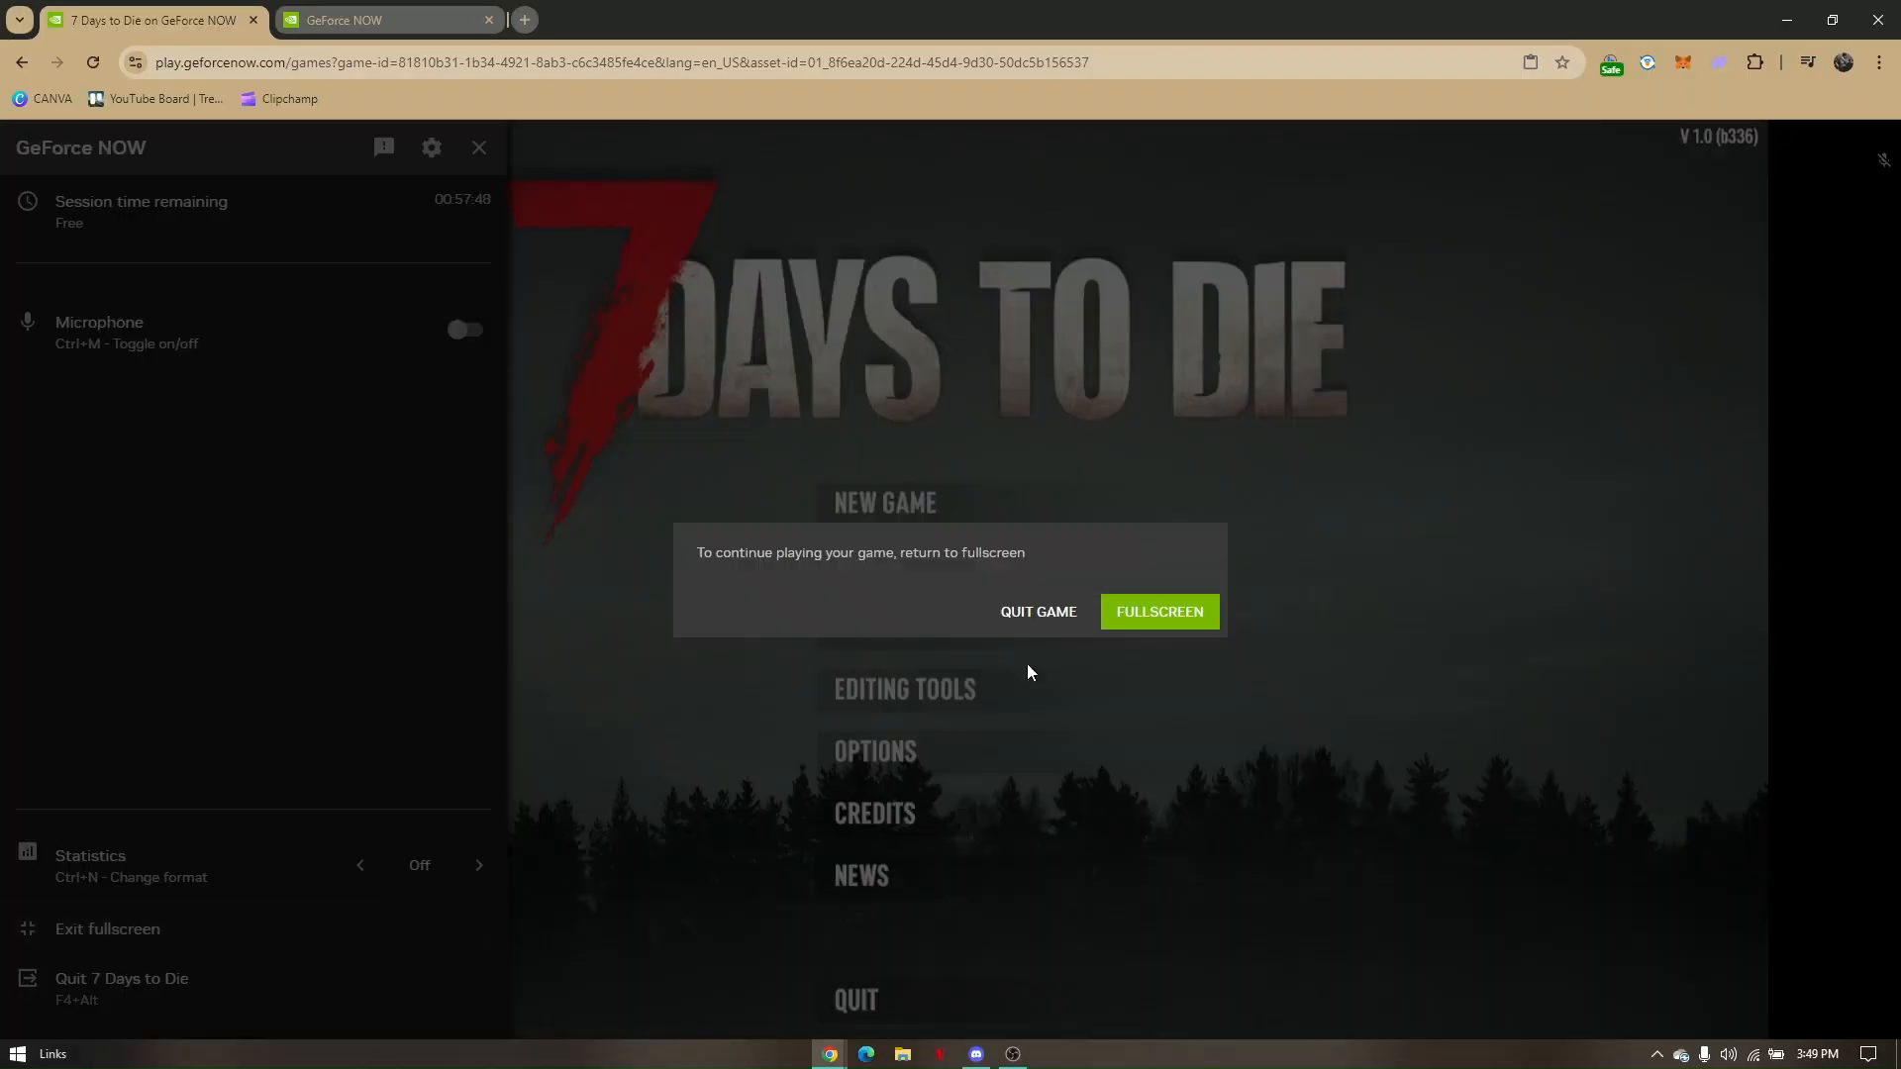
{"action": "left_click", "coordinate": [1035, 612]}
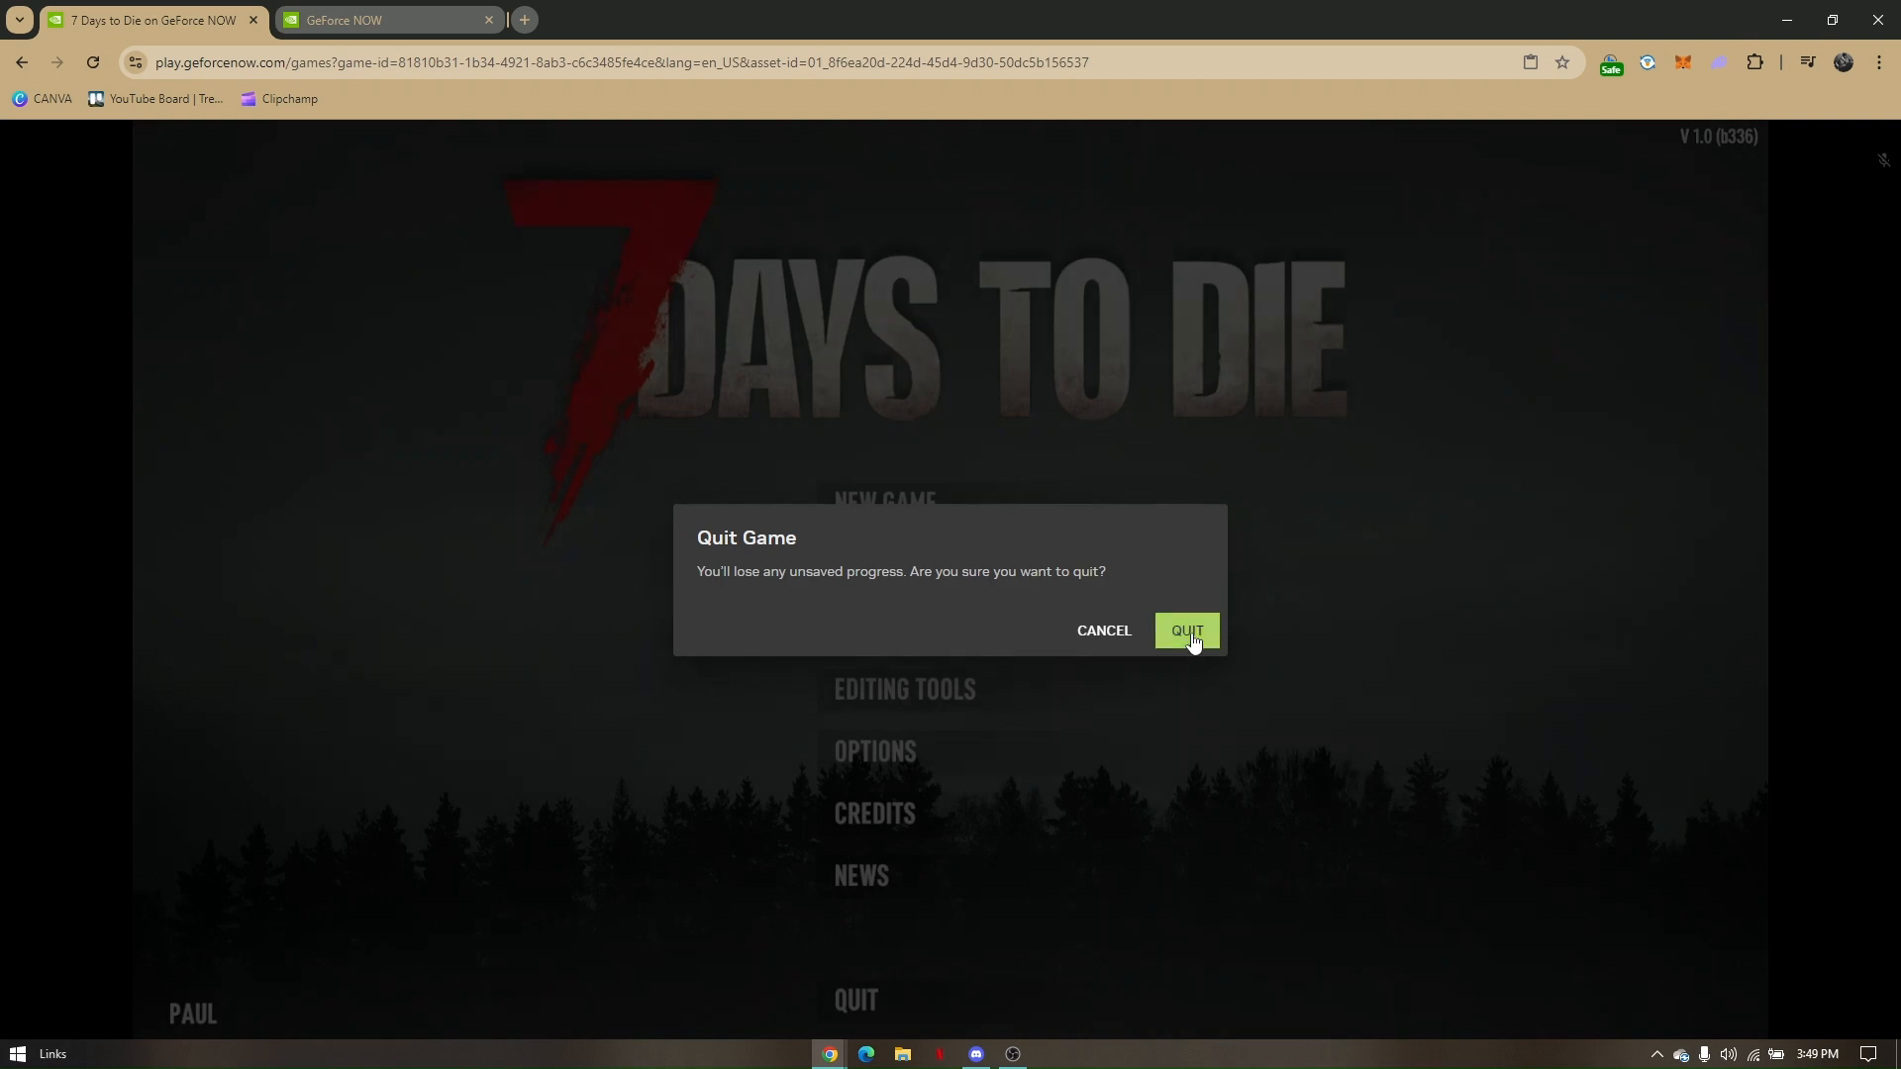
Confirm QUIT to end the 7 Days to Die session and return to the library
{"action": "left_click", "coordinate": [1184, 629]}
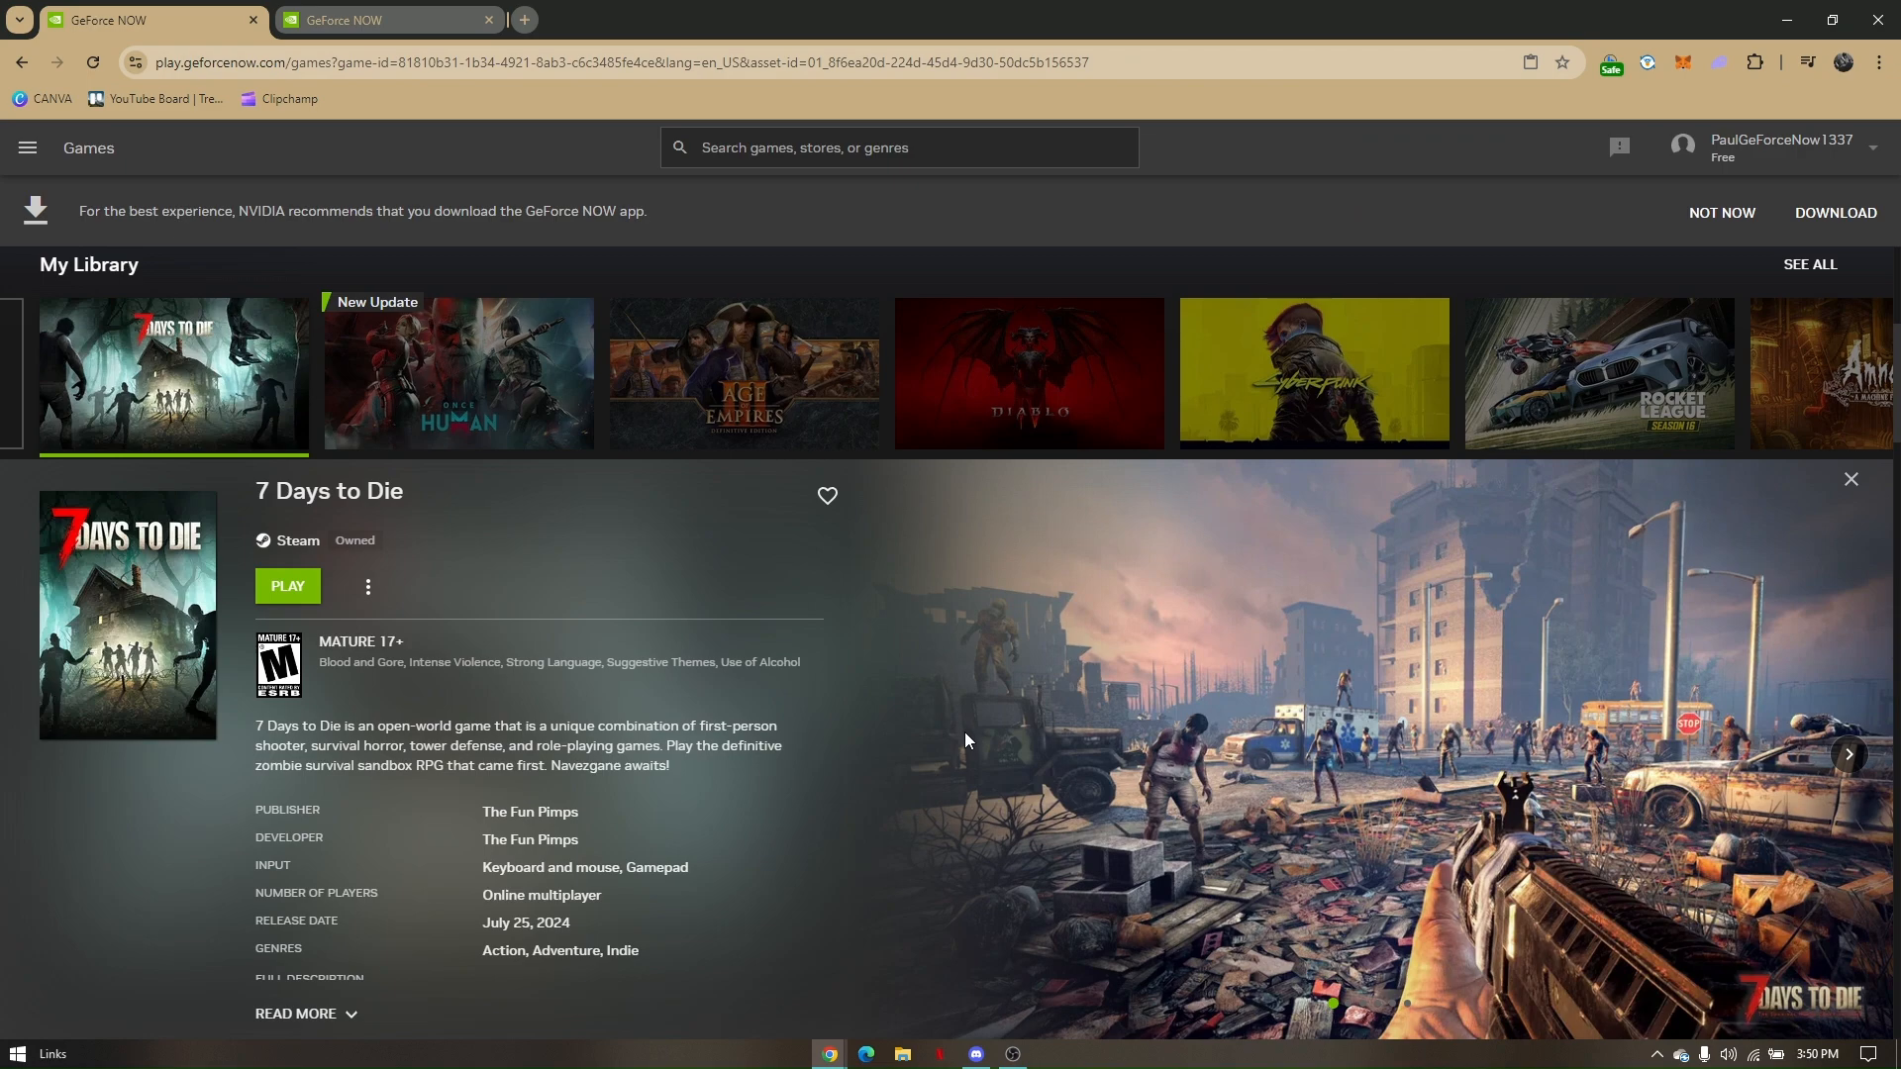
{"action": "mouse_move", "coordinate": [1095, 740]}
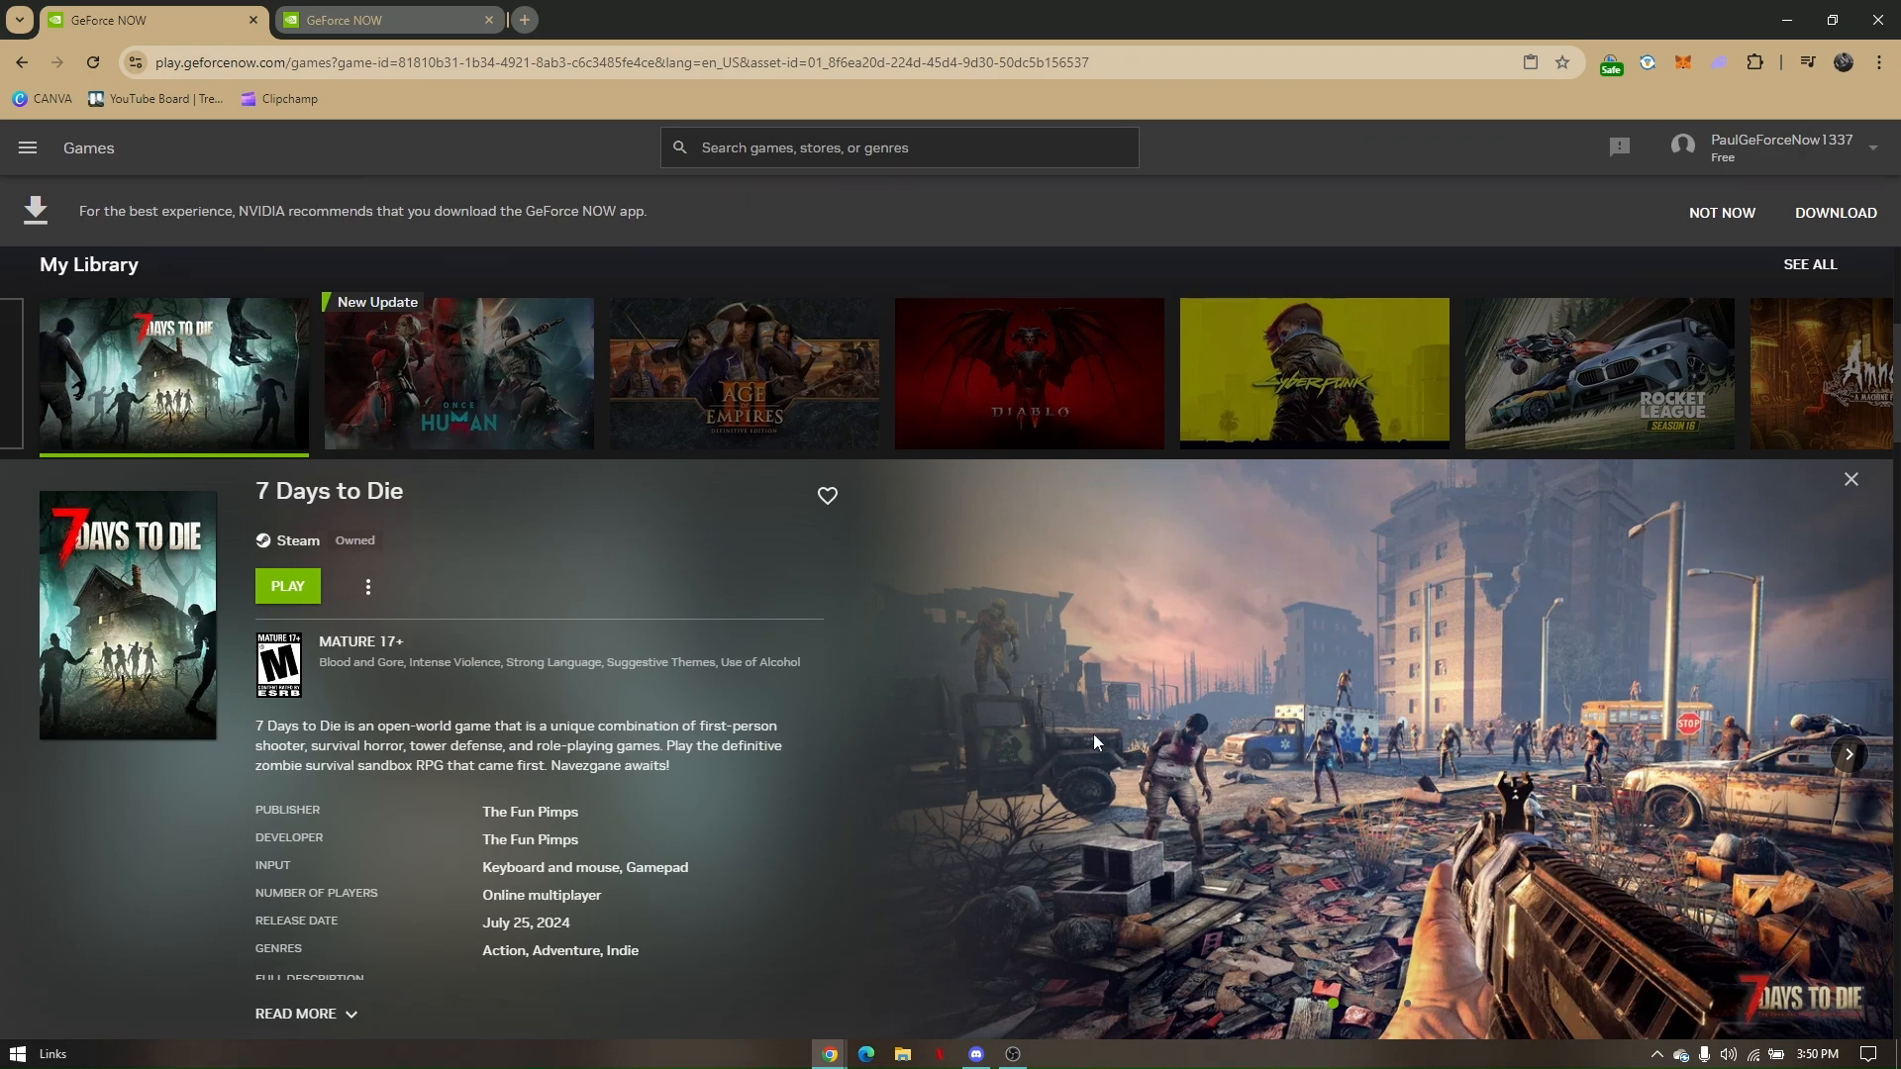